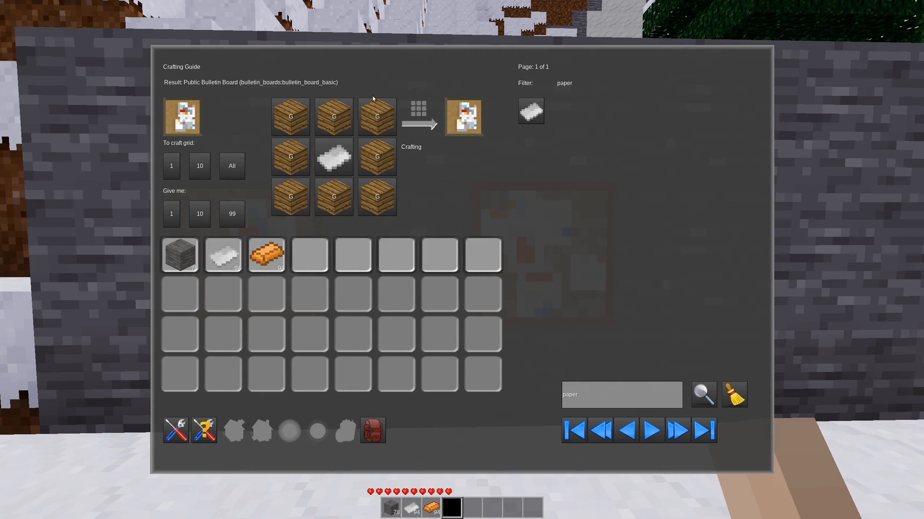
mouse_move(464, 117)
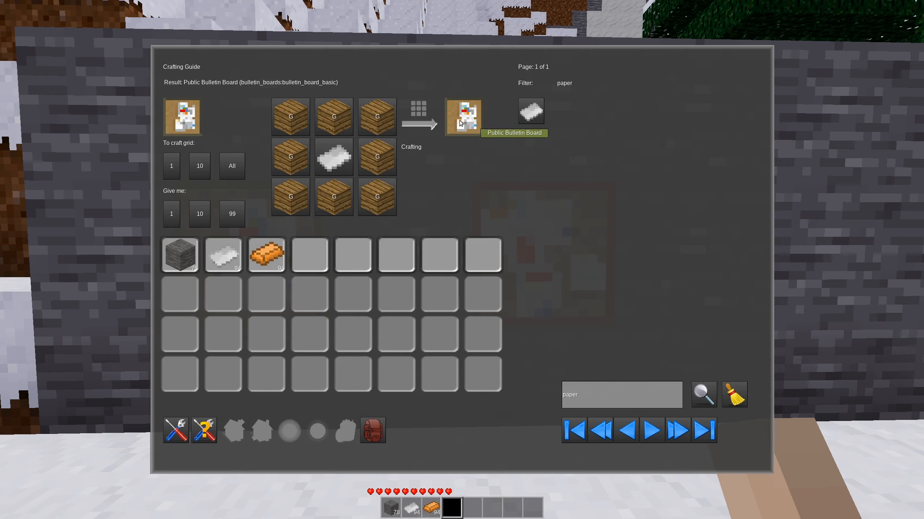
mouse_move(333, 116)
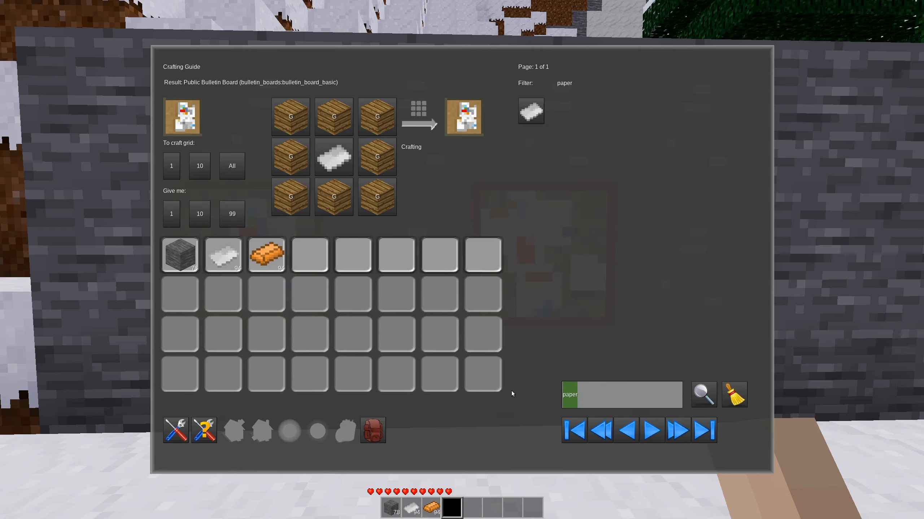
Step: Search 'bullet' in the crafting guide, view the Copper Board recipe, and close the guide
text(bullet)
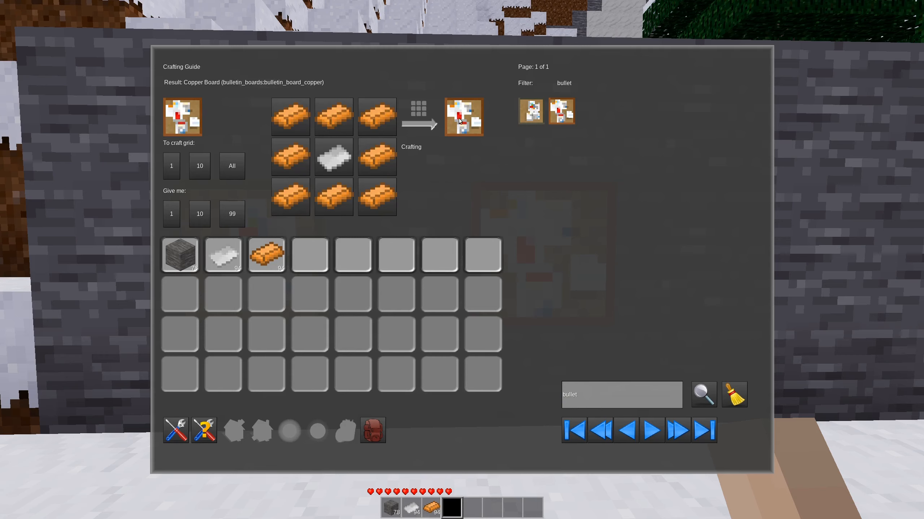
mouse_move(463, 117)
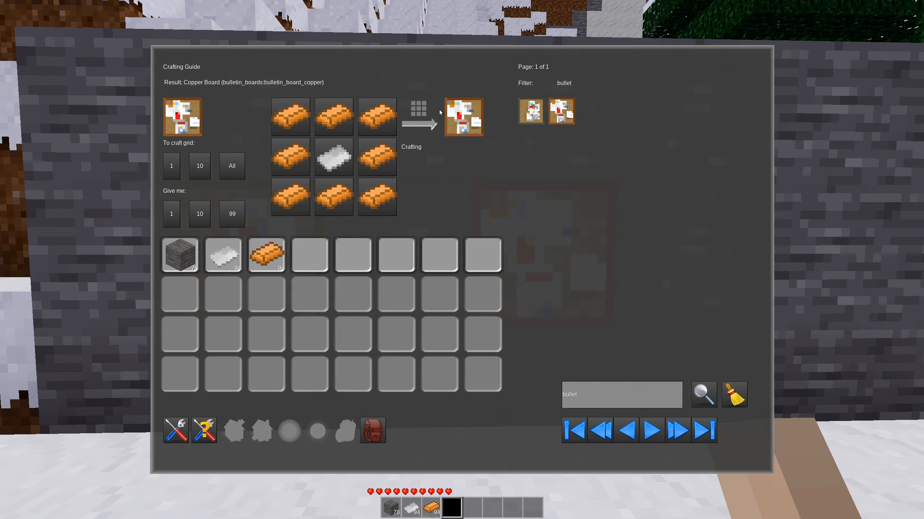
mouse_move(412, 127)
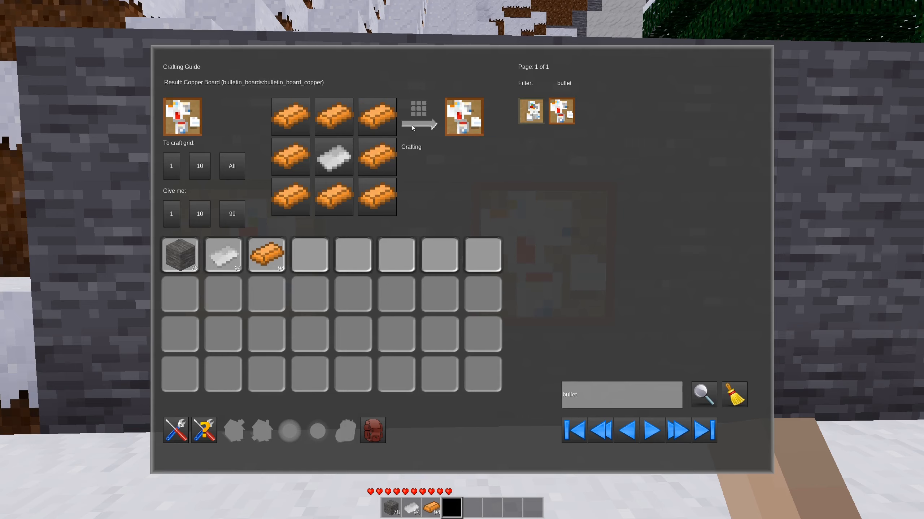
mouse_move(286, 258)
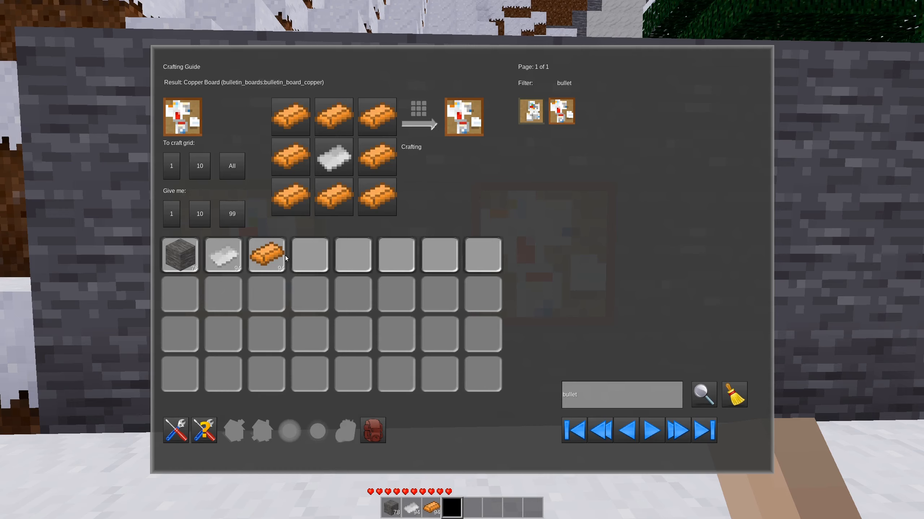
key(Escape)
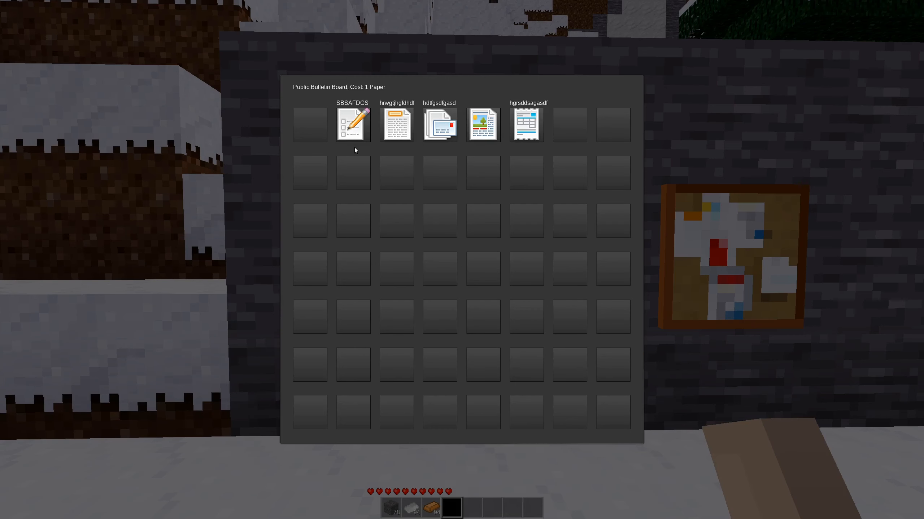
mouse_move(382, 93)
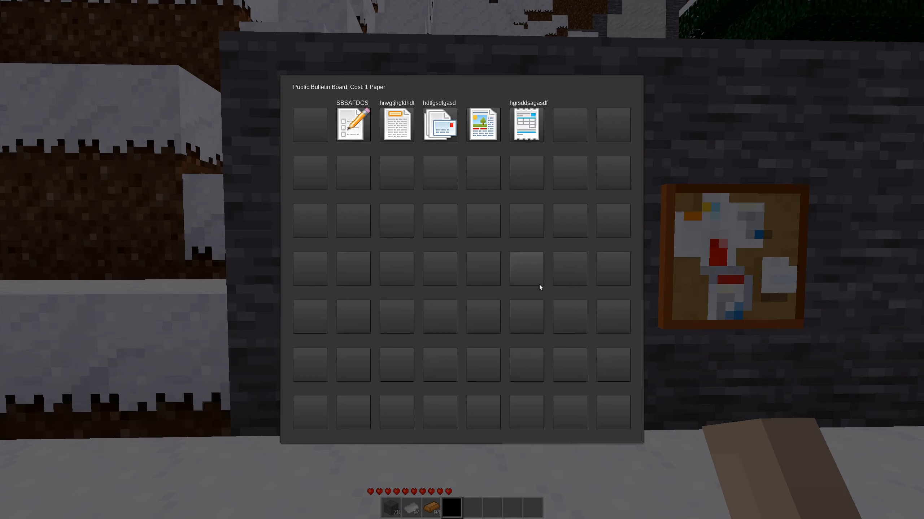
mouse_move(569, 223)
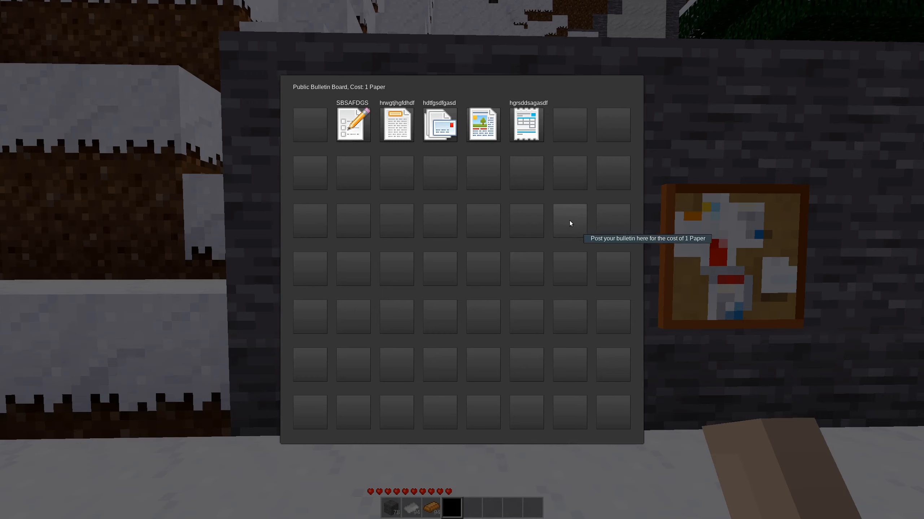
Step: Post a bulletin titled 'hello world' with contents 'foobar' in an empty slot for one paper
click(569, 221)
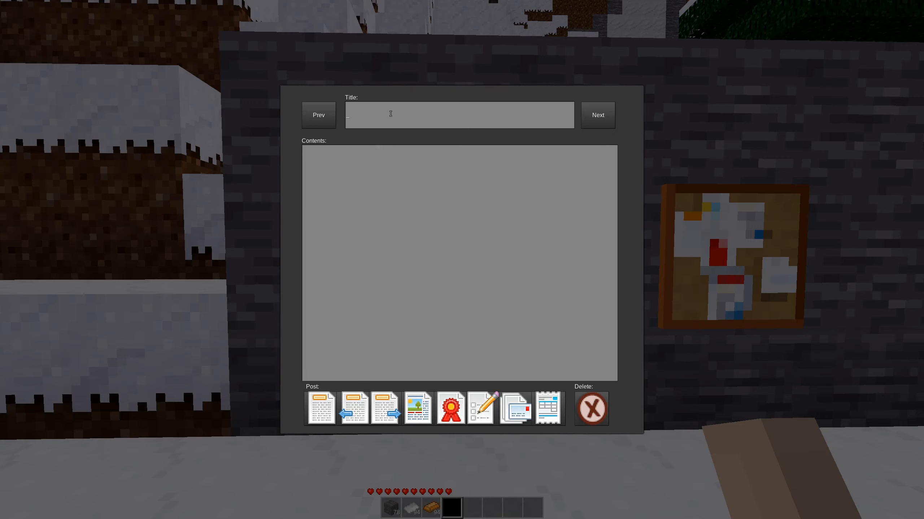
text(hello world)
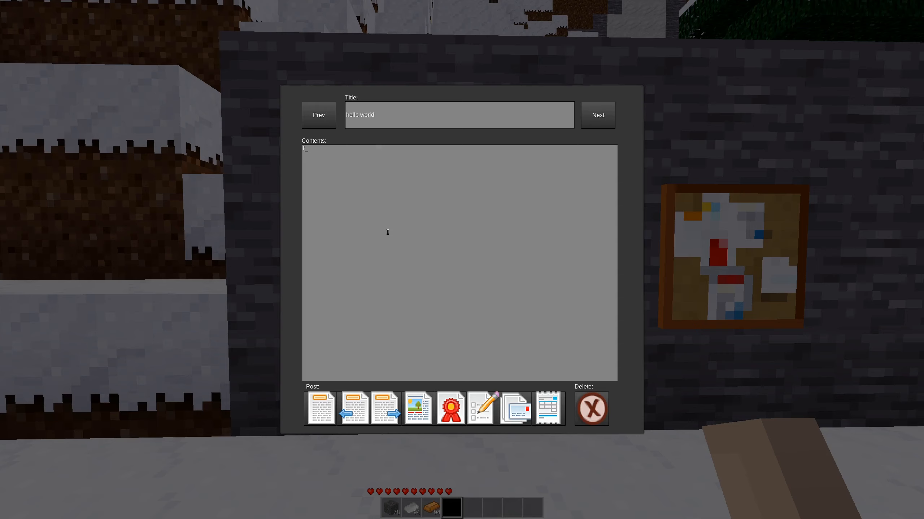
text(foobar)
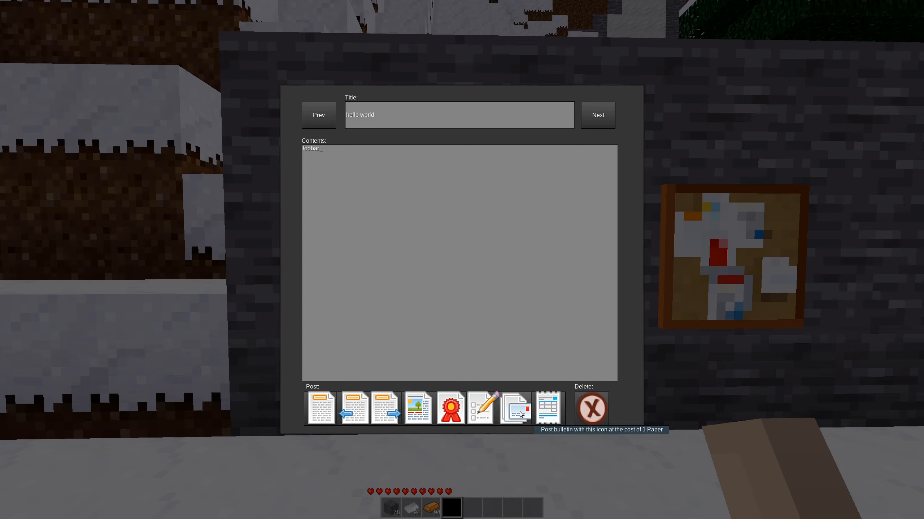
click(518, 408)
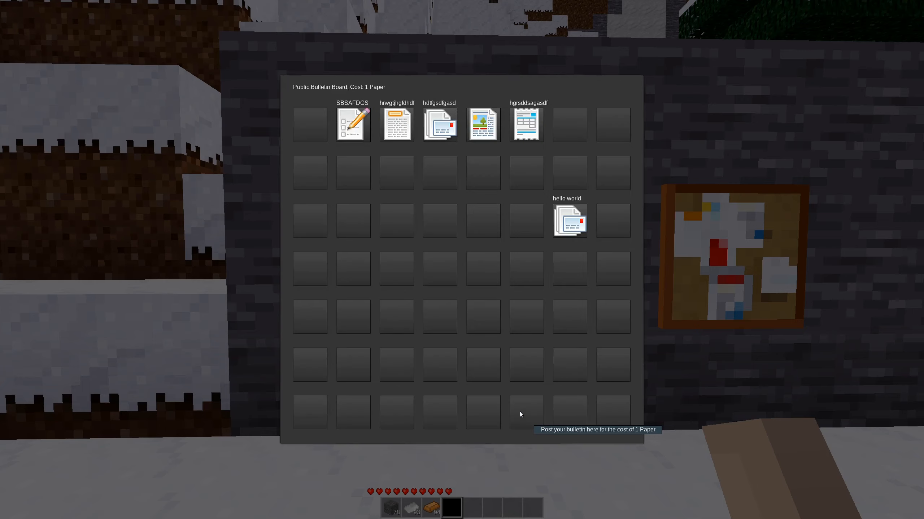
mouse_move(569, 221)
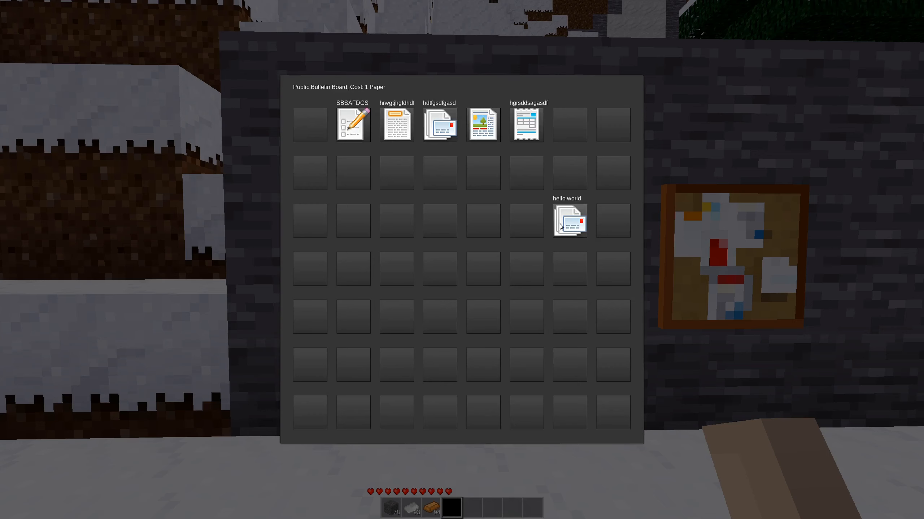
mouse_move(396, 124)
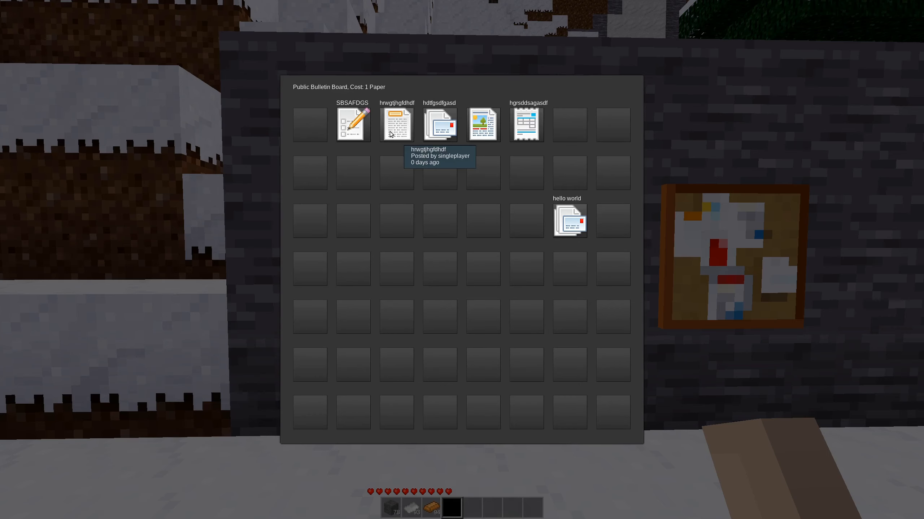
Step: On the copper board, post a bulletin titled 'foobar' with contents 'hello world' for a copper ingot
key(Escape)
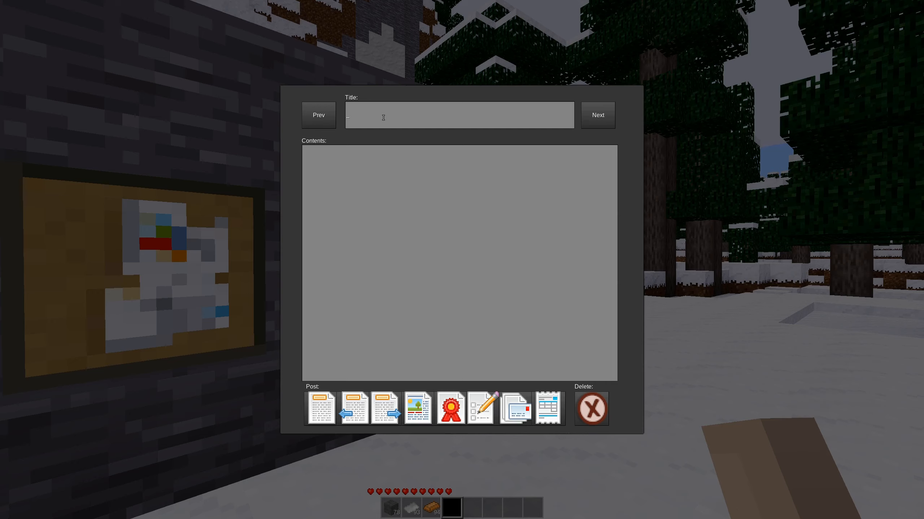
text(foobard)
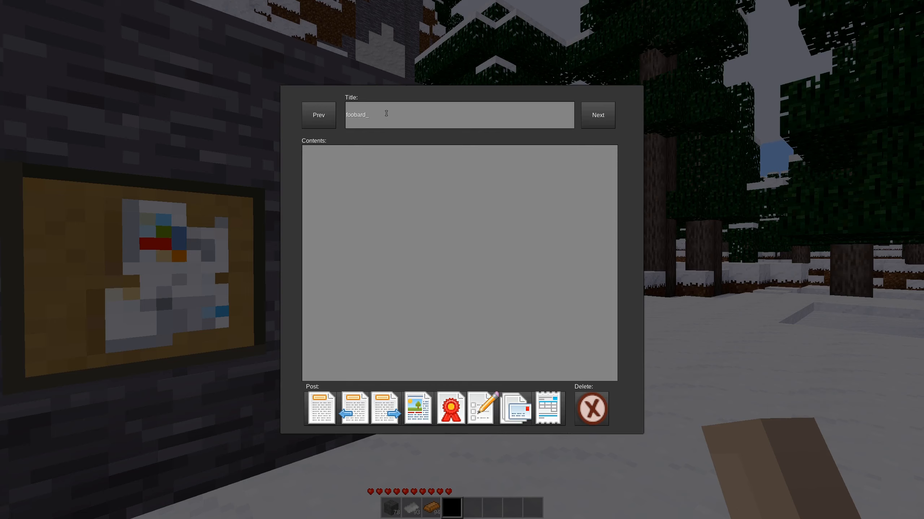
text(h)
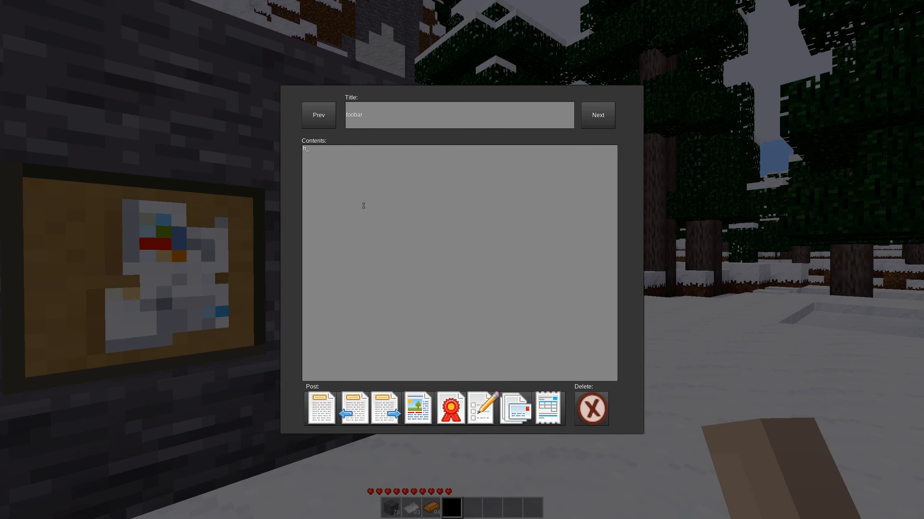
text(ello world)
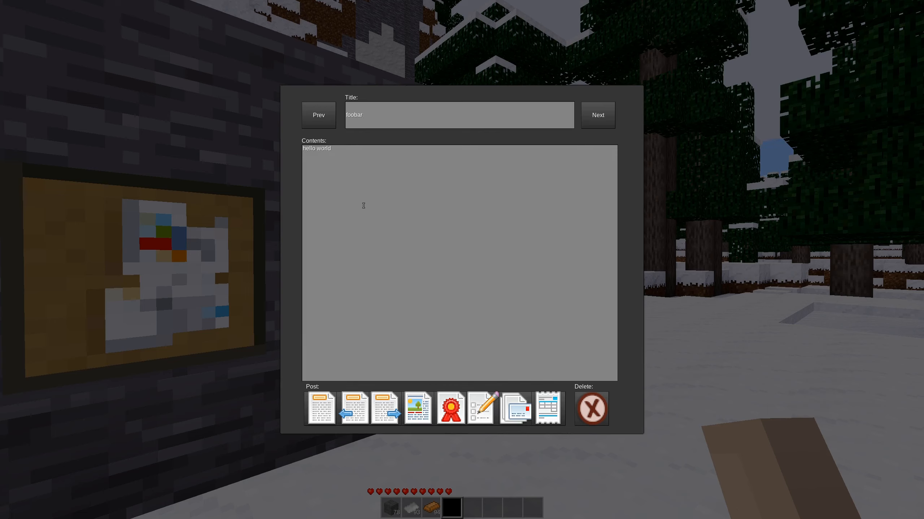
mouse_move(515, 409)
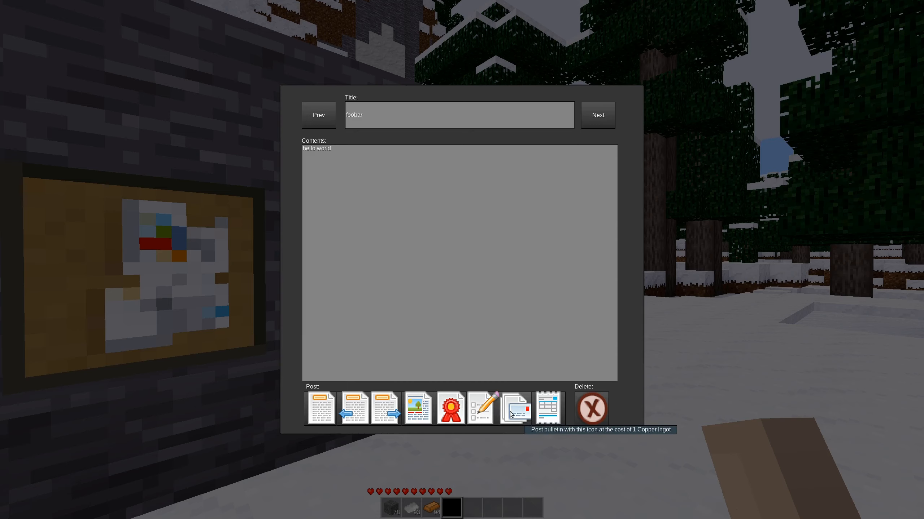
click(316, 149)
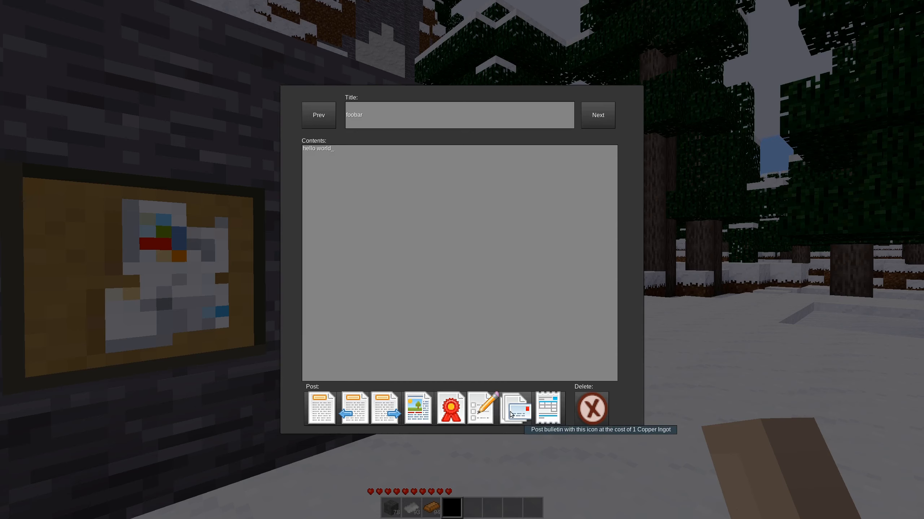
click(515, 408)
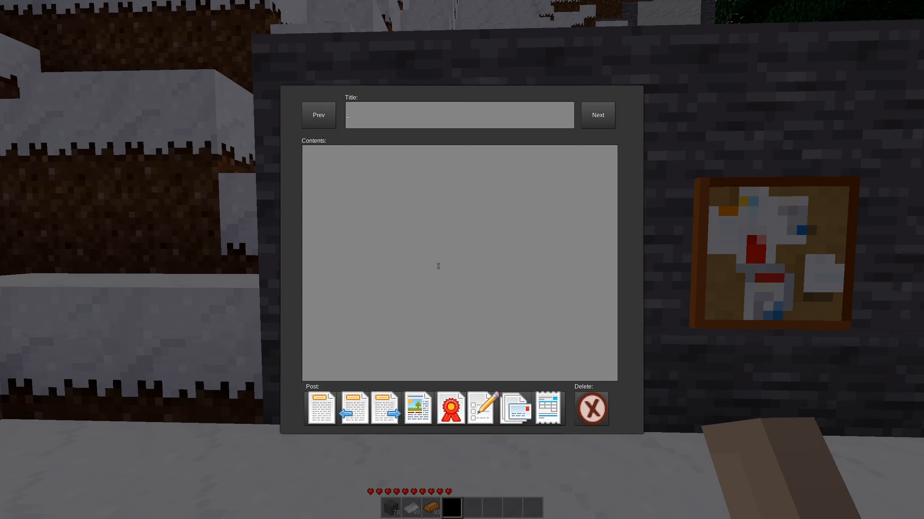
Step: Post a random-letter bulletin titled 'hdfhfjfgkfjk' with contents 'khjvr' for one paper
text(hdfhfjfgkfj)
click(459, 262)
text(gretnirtjuvtromkyvyhmmktyvhcwtnycgtewvybn)
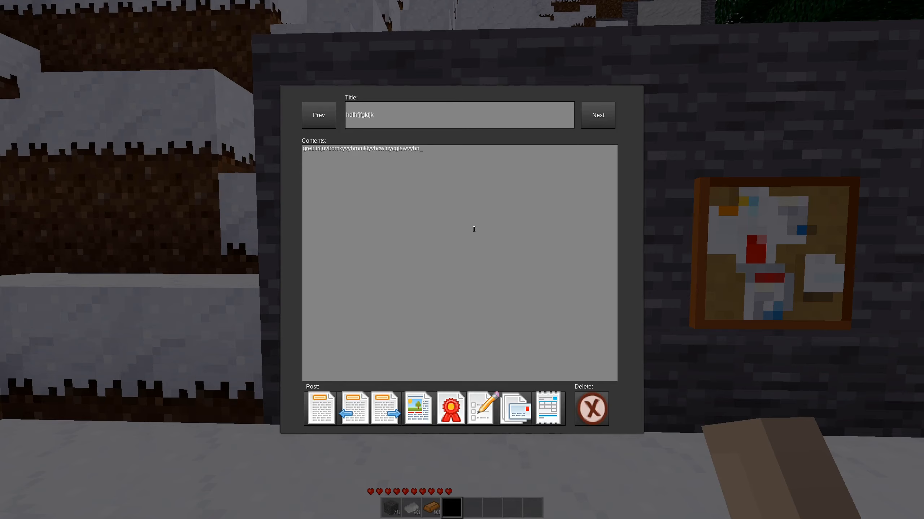
text(khjvr)
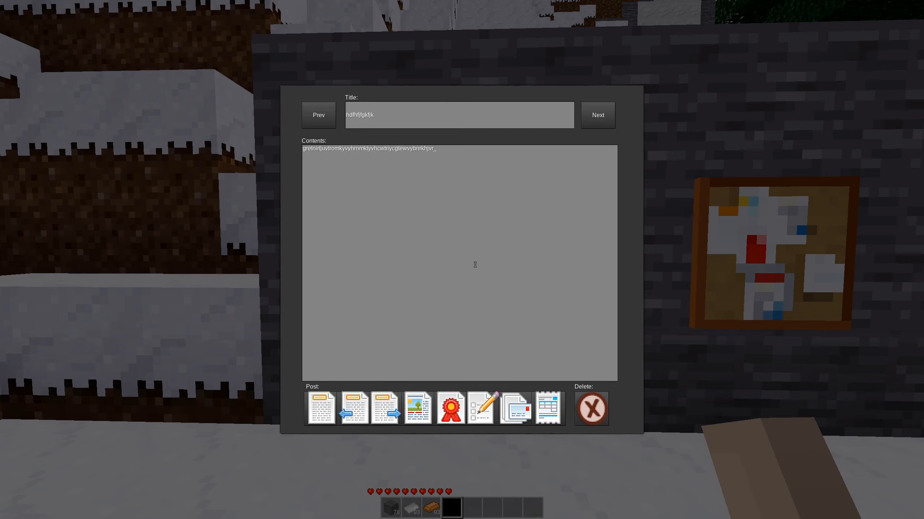
mouse_move(322, 408)
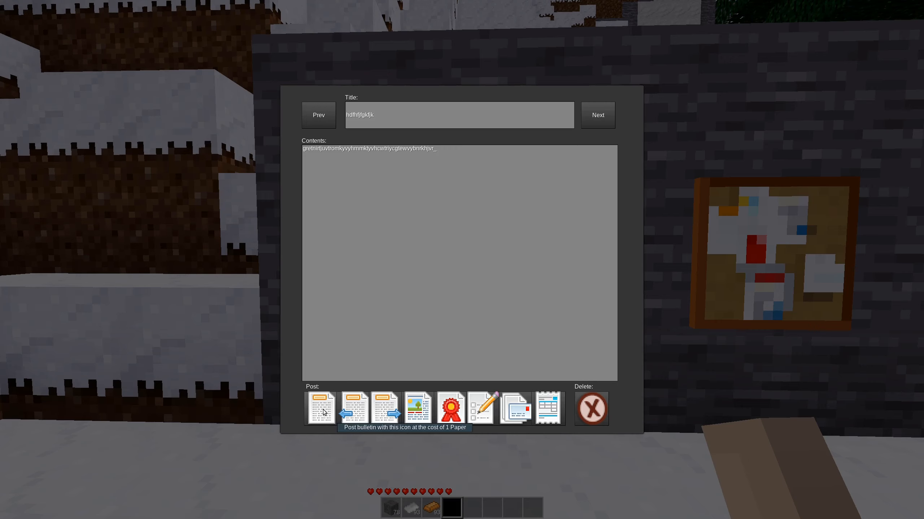
click(320, 408)
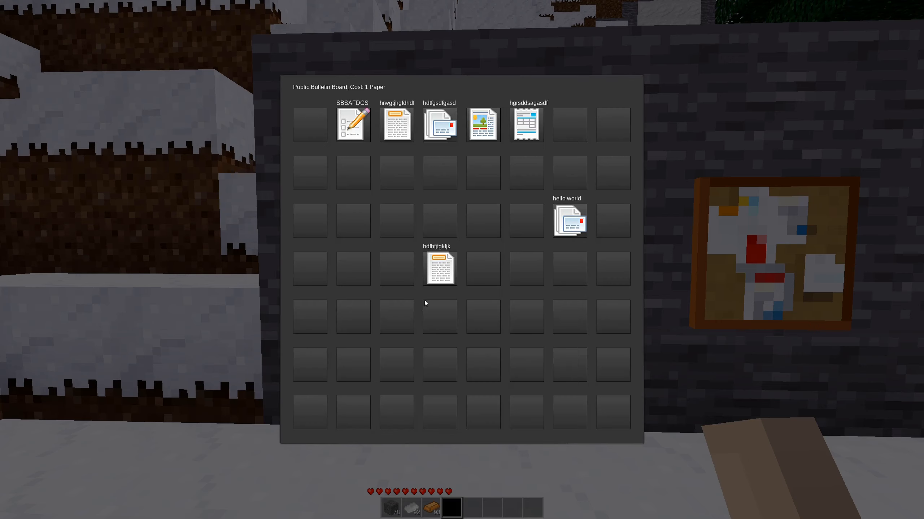
mouse_move(483, 123)
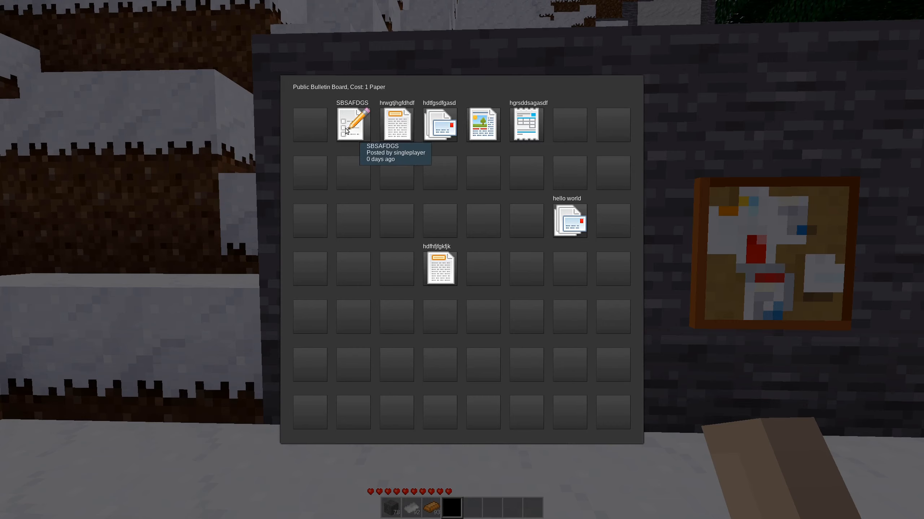
Step: Retitle the SBSAFDGS bulletin 'random title' and repost it with the ribbon icon
click(352, 124)
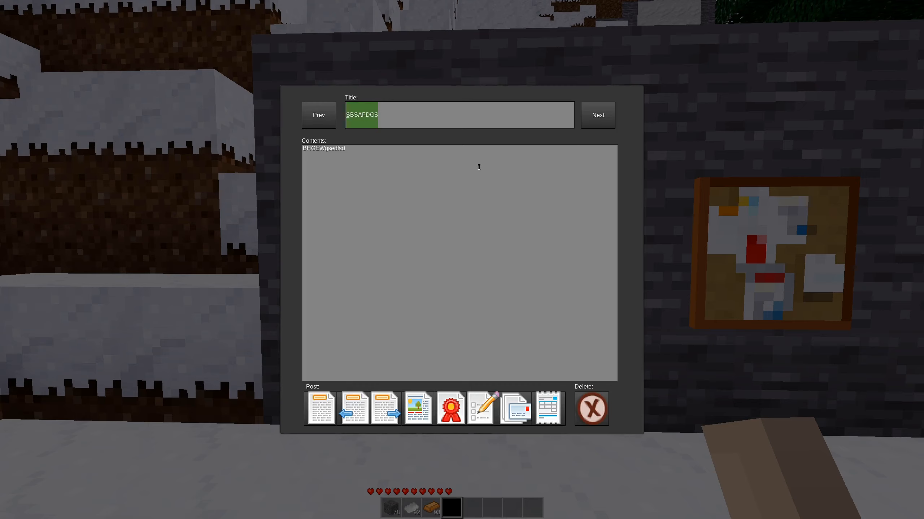
text(random titl)
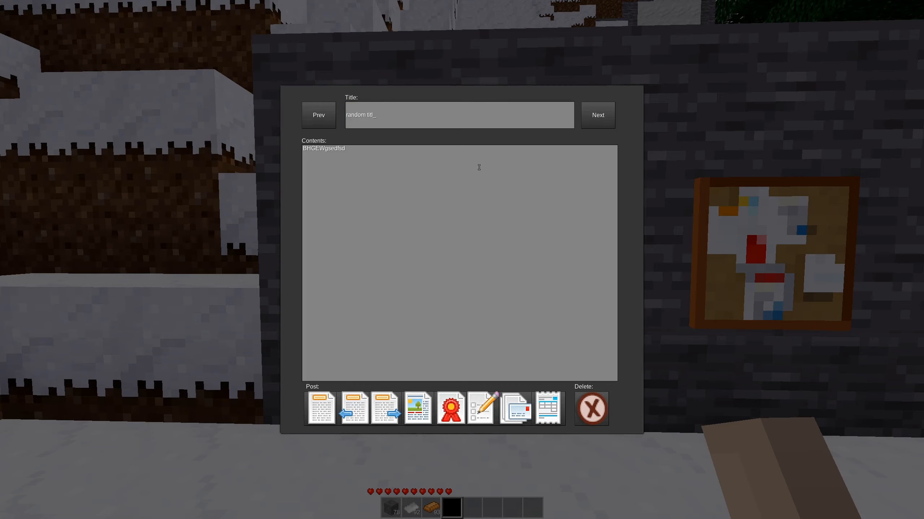
text(e)
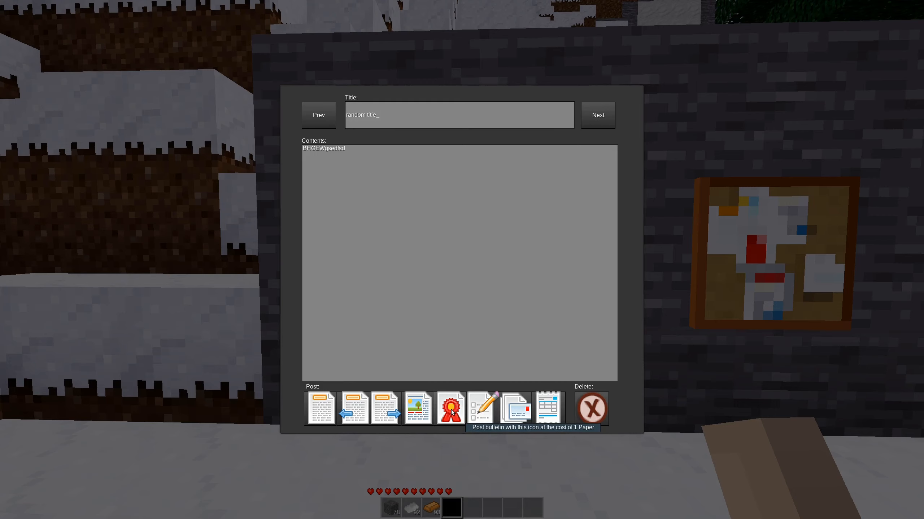
click(450, 409)
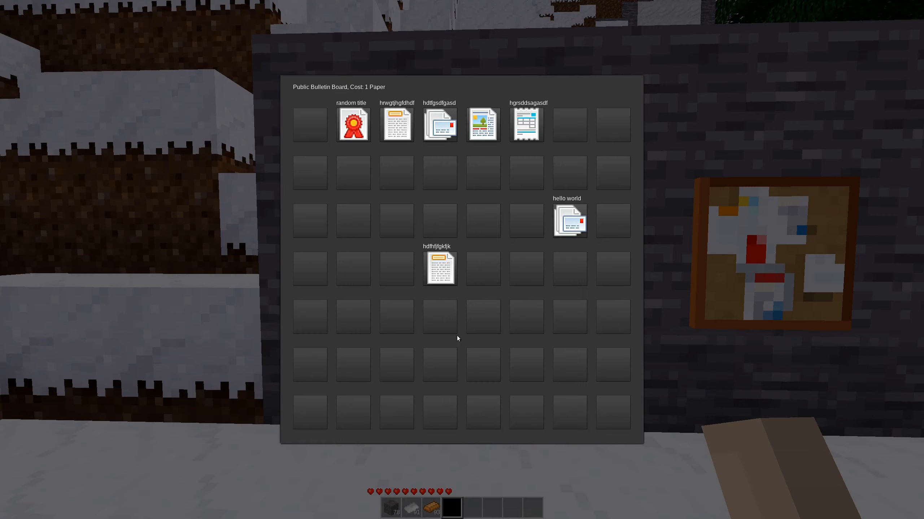
Step: Give the untitled top-row bulletin the title 'hi'
click(439, 124)
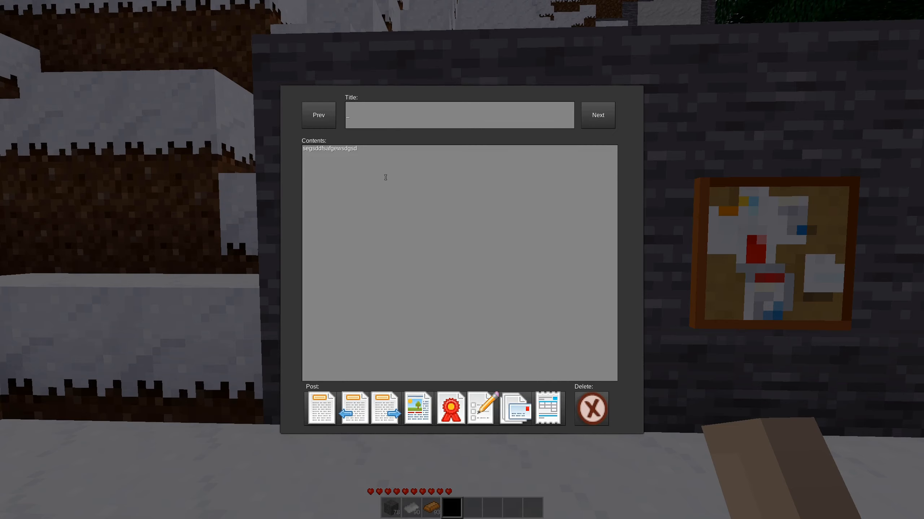
text(hi)
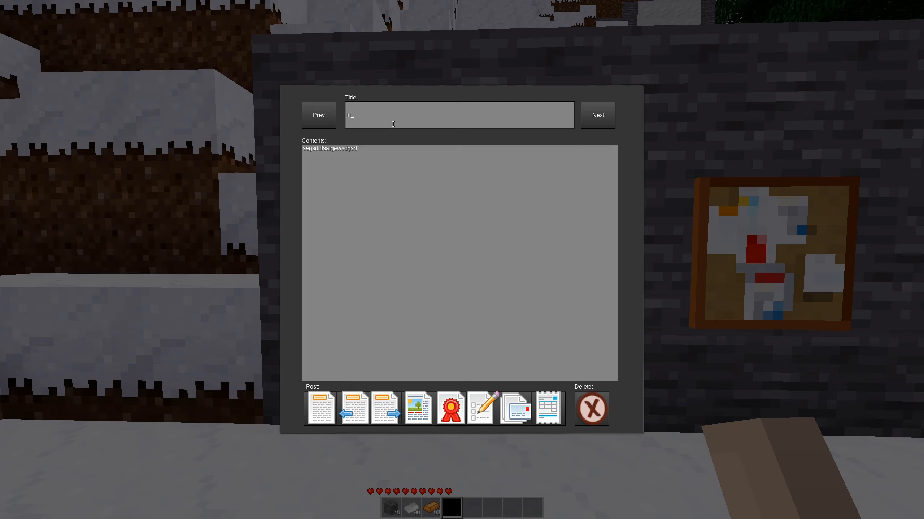
mouse_move(334, 223)
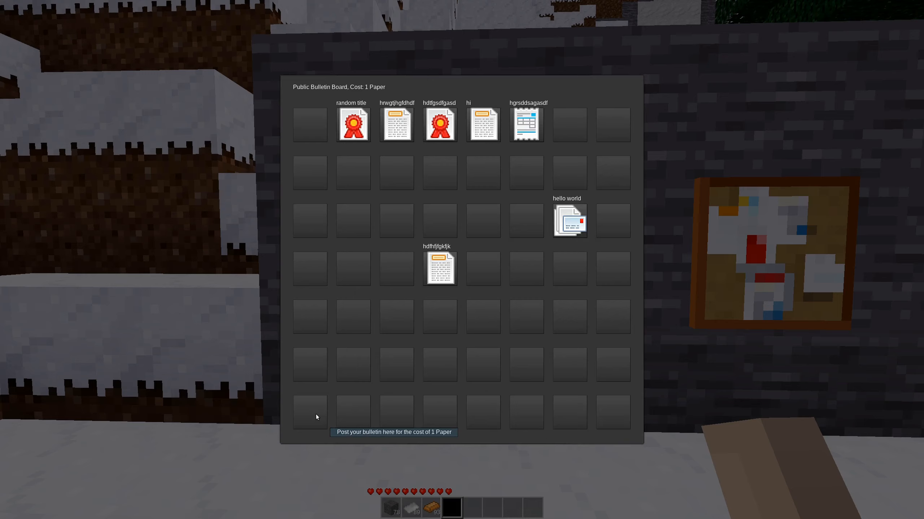
mouse_move(472, 109)
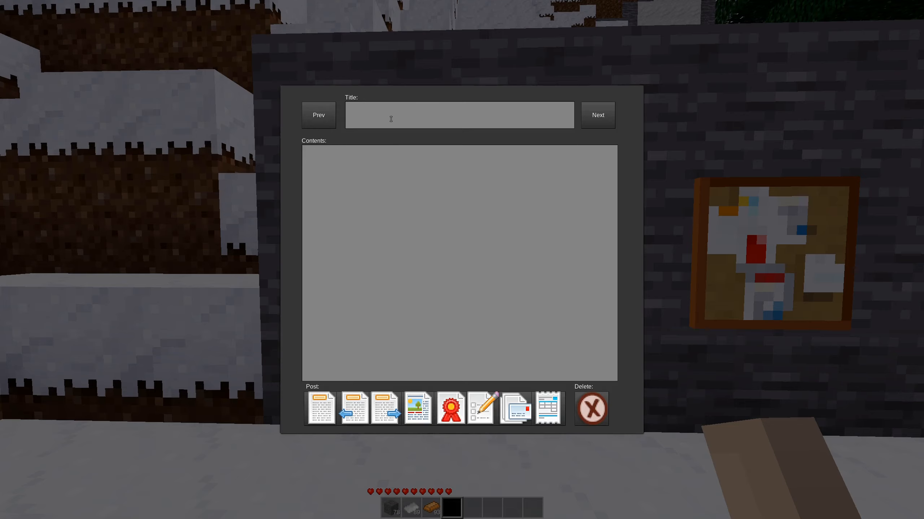
Step: Write 'hello' as the contents of a new untitled bulletin in an empty slot
text(hello)
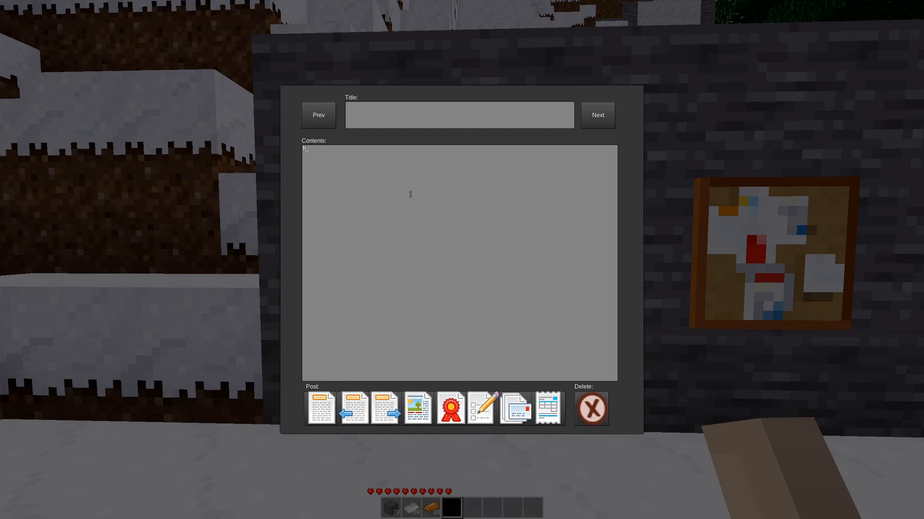
text(ello)
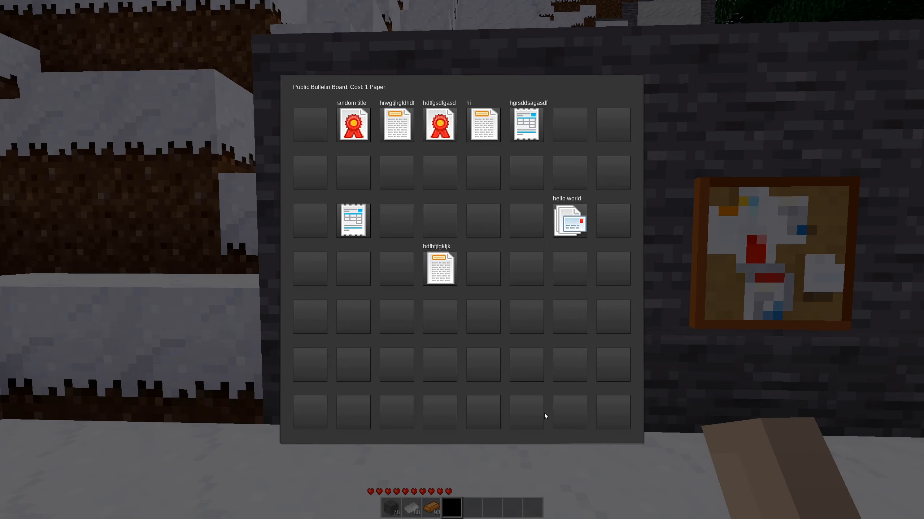
mouse_move(352, 219)
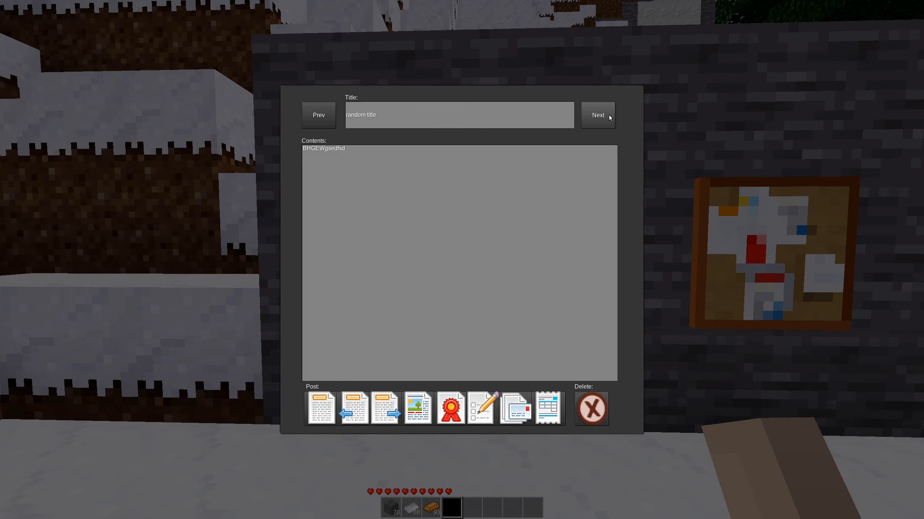
click(598, 114)
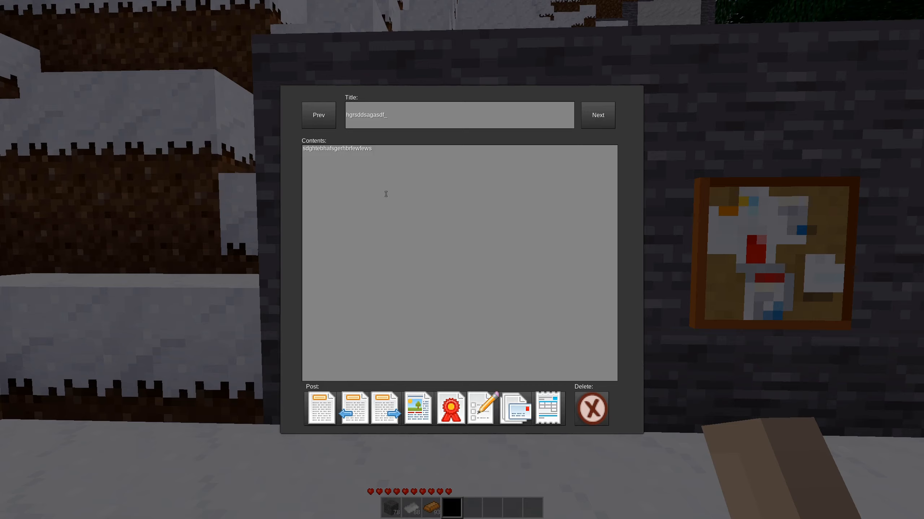
click(597, 114)
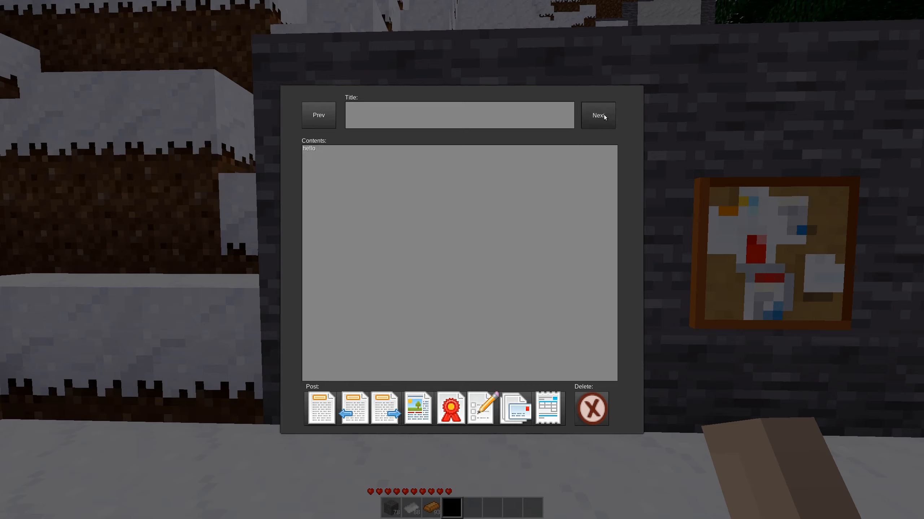
text(hdfhfjfgkfjk)
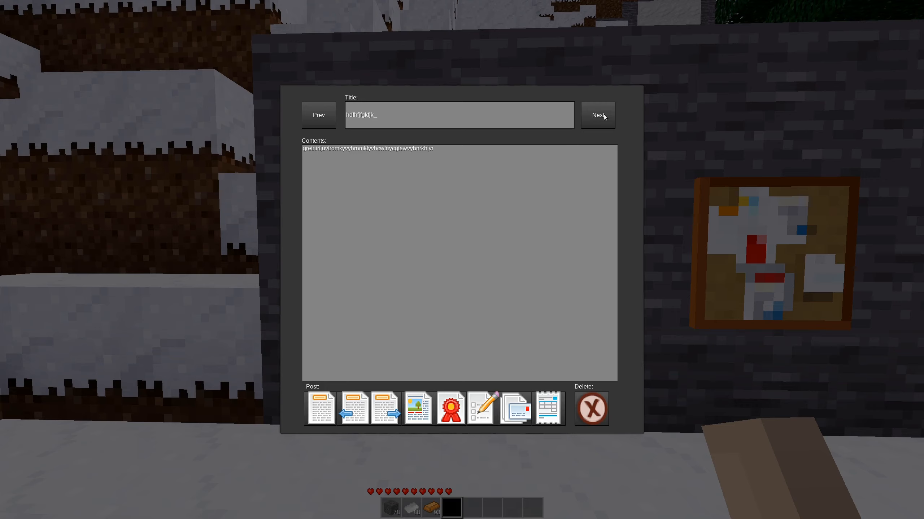
mouse_move(384, 108)
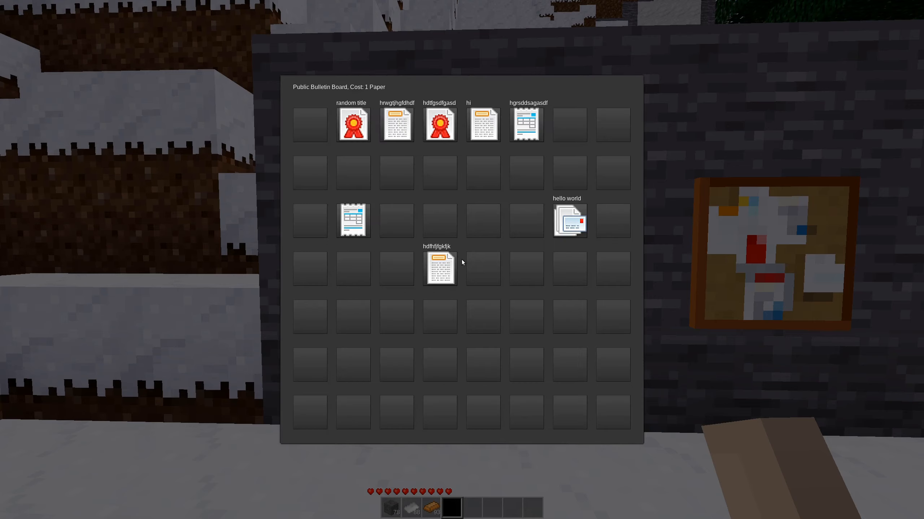
Step: Try deleting the 'hello world' bulletin, then delete the 'hdtfgsdfgasd' bulletin from the public board
click(569, 220)
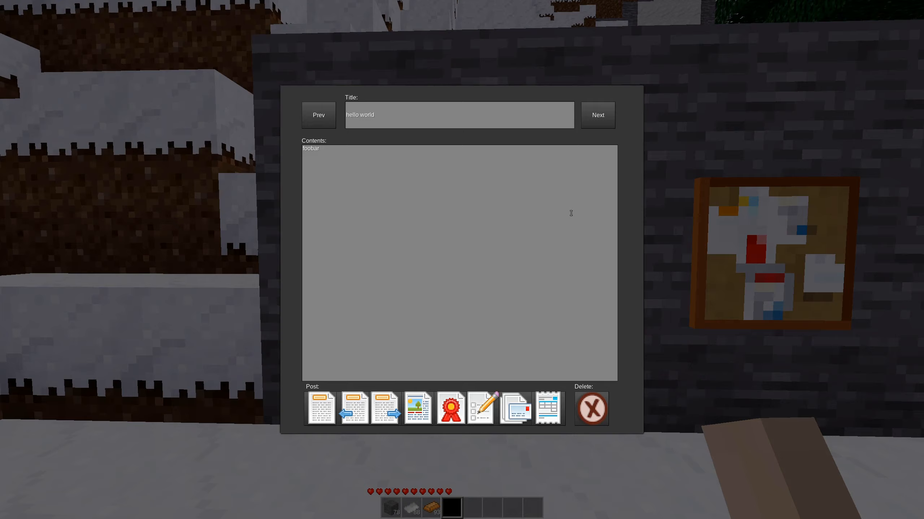
mouse_move(592, 408)
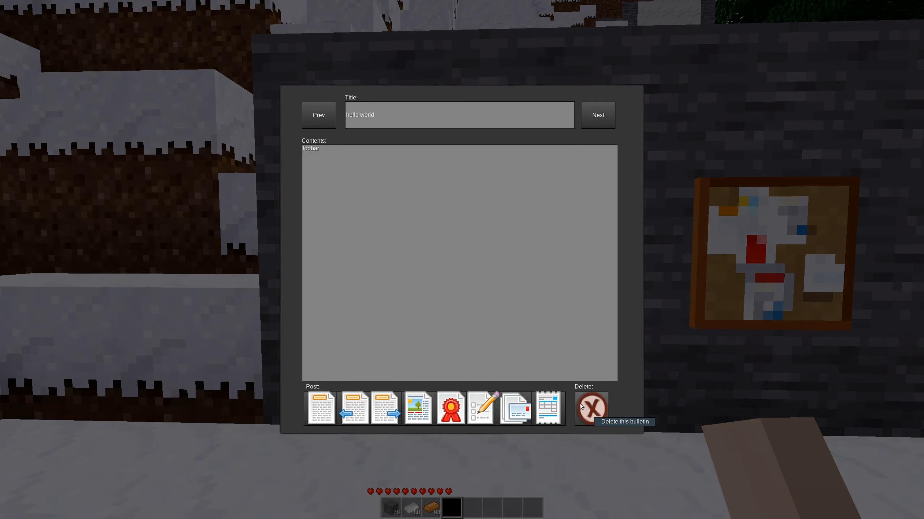
click(591, 408)
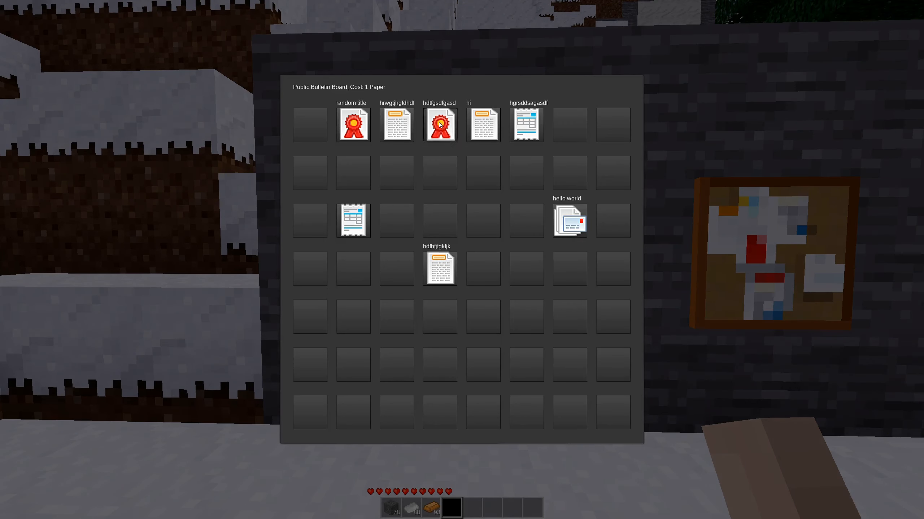
click(439, 124)
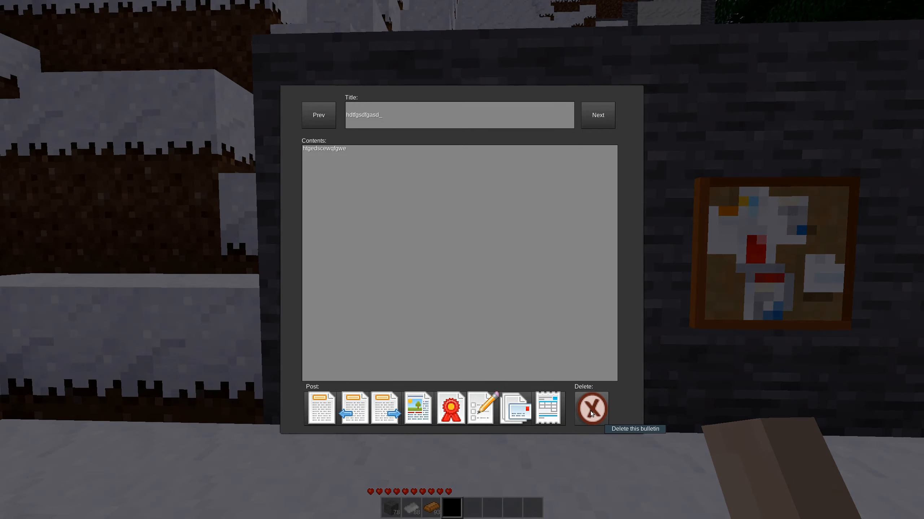
click(591, 408)
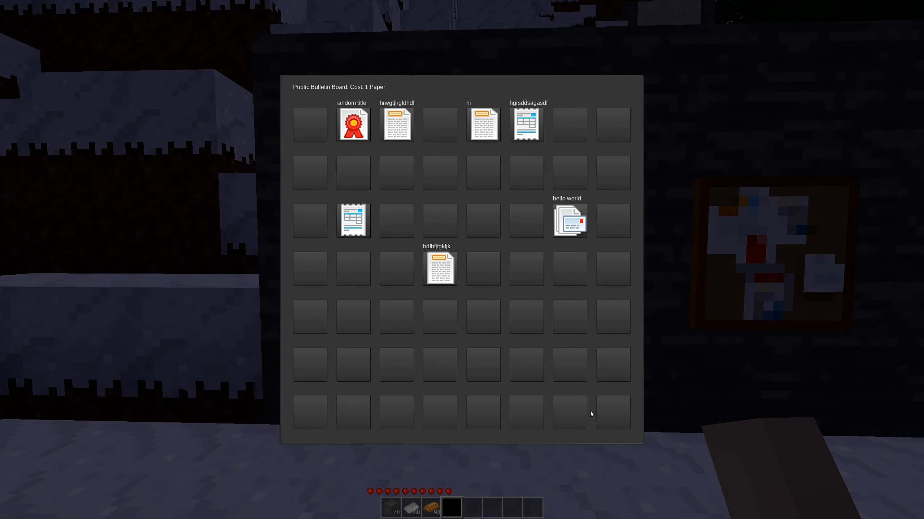
mouse_move(488, 139)
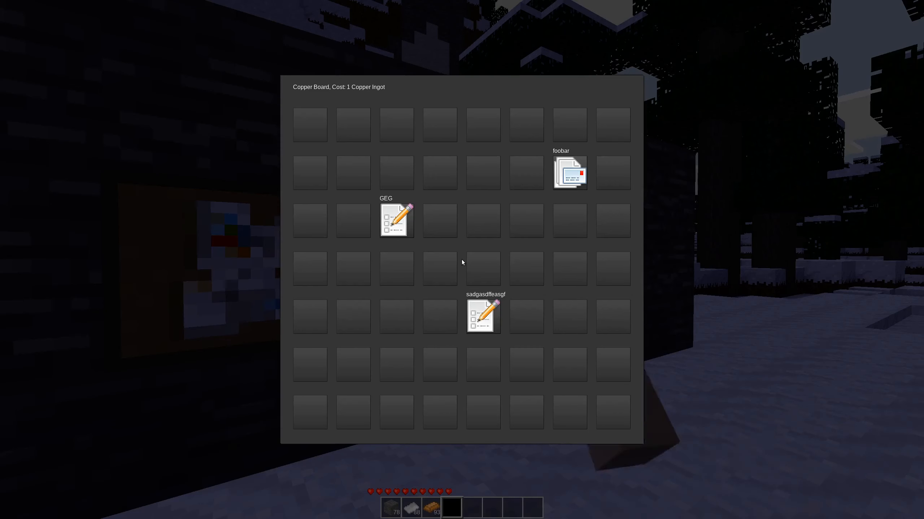
Step: Review the copper board's three bulletins and the public board's seven notes, closing each board
key(Escape)
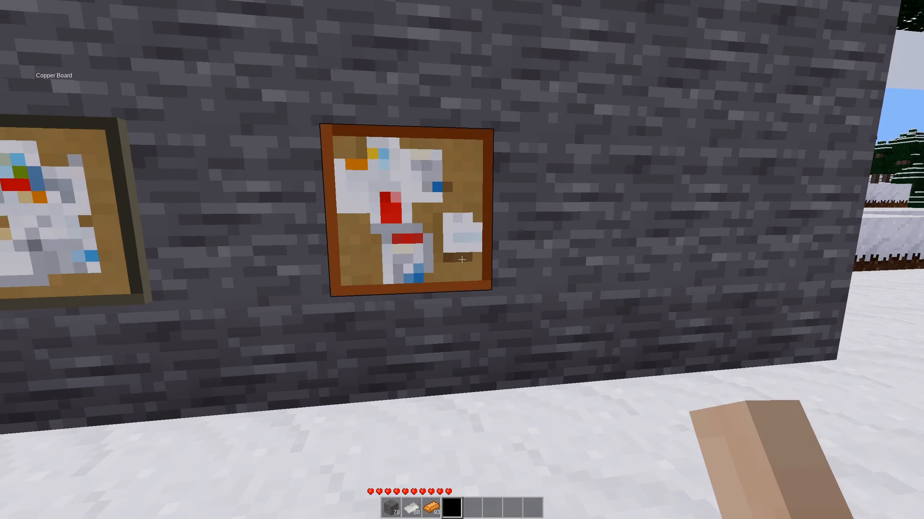
mouse_move(462, 260)
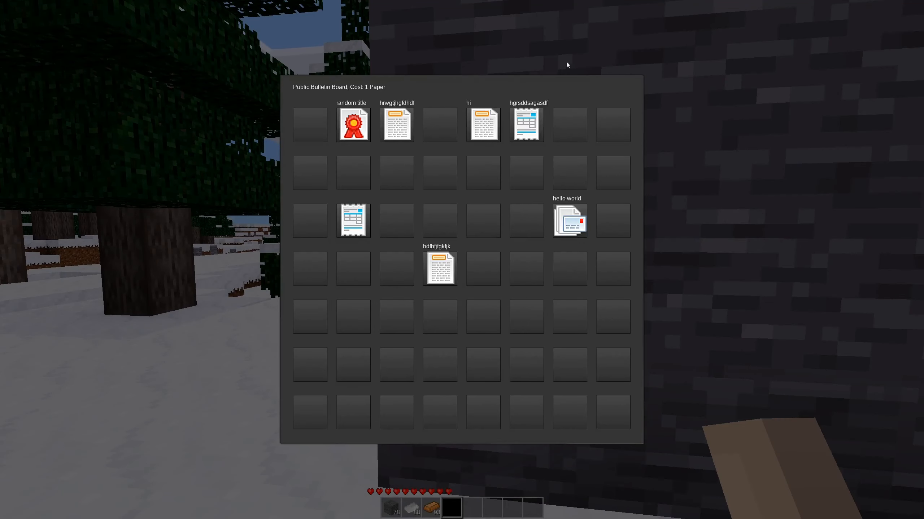
mouse_move(449, 203)
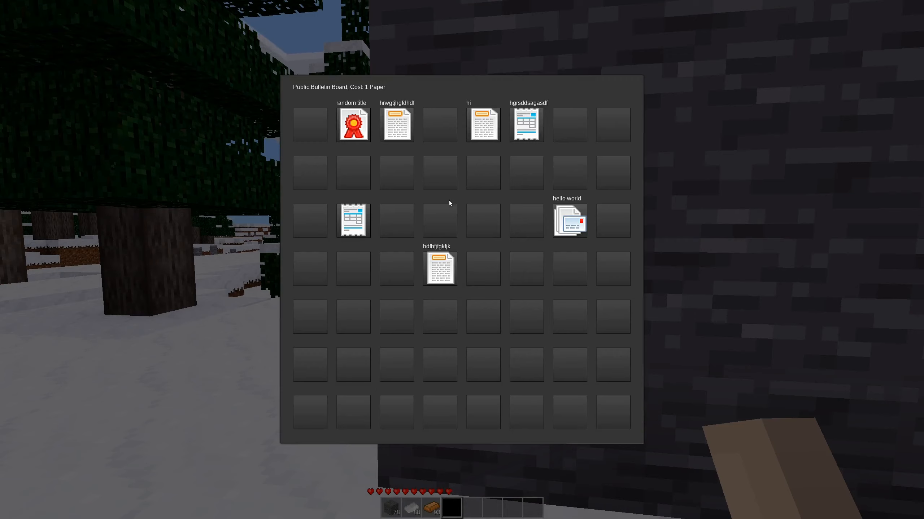
mouse_move(454, 319)
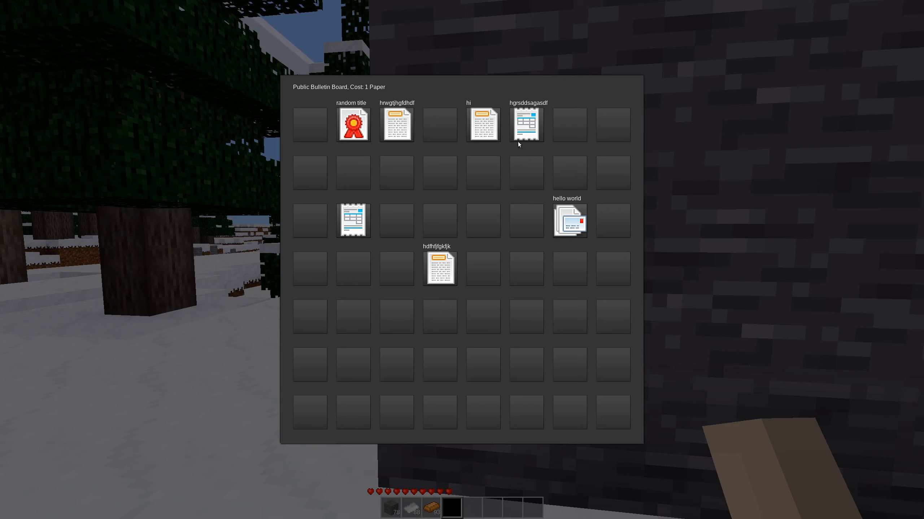
mouse_move(526, 124)
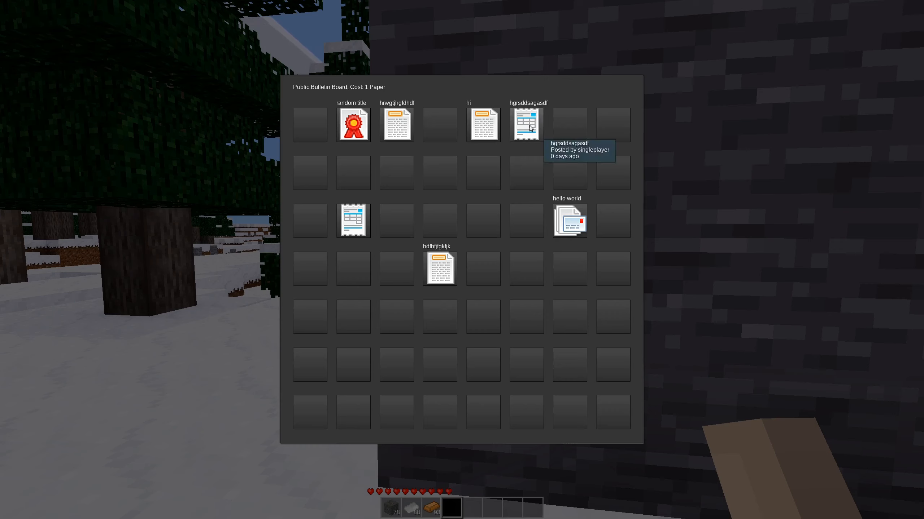
key(Escape)
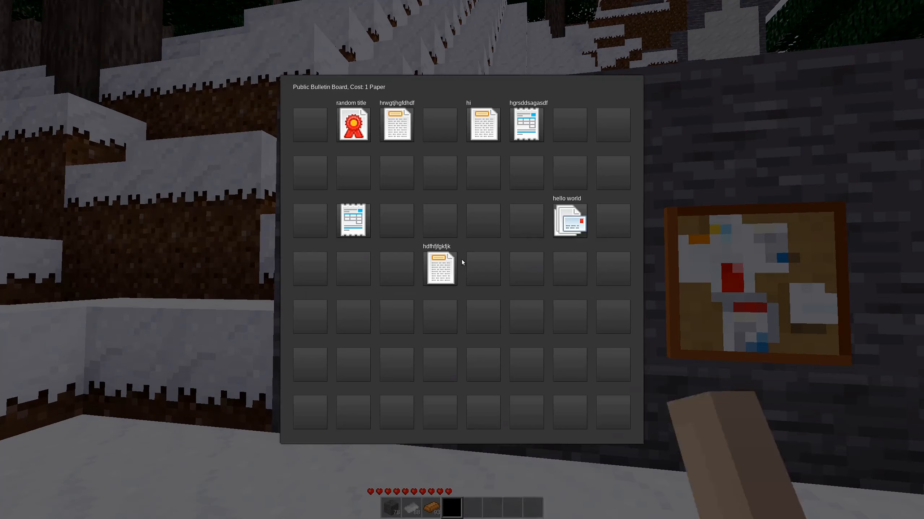
mouse_move(354, 123)
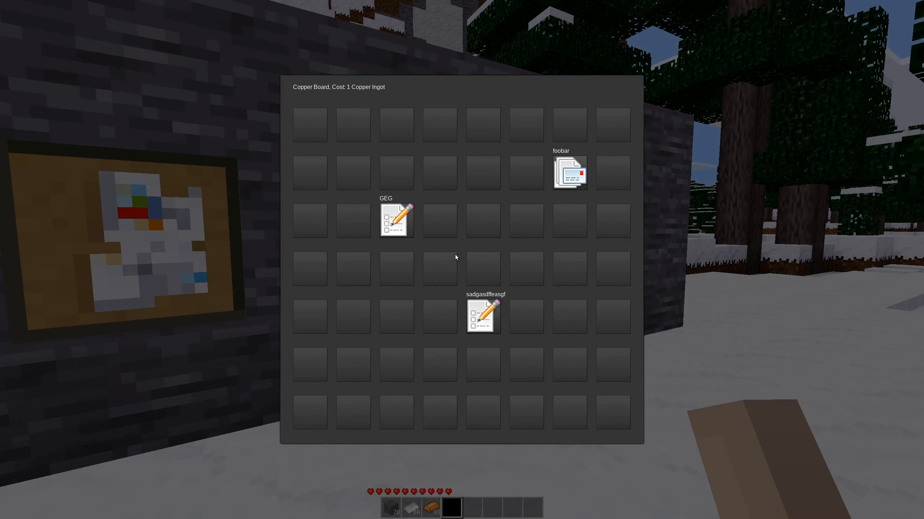
mouse_move(331, 332)
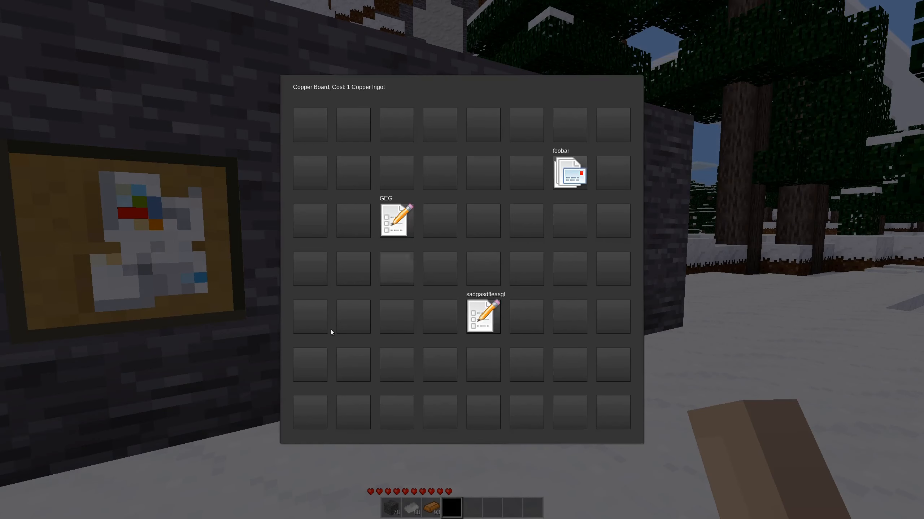
key(Escape)
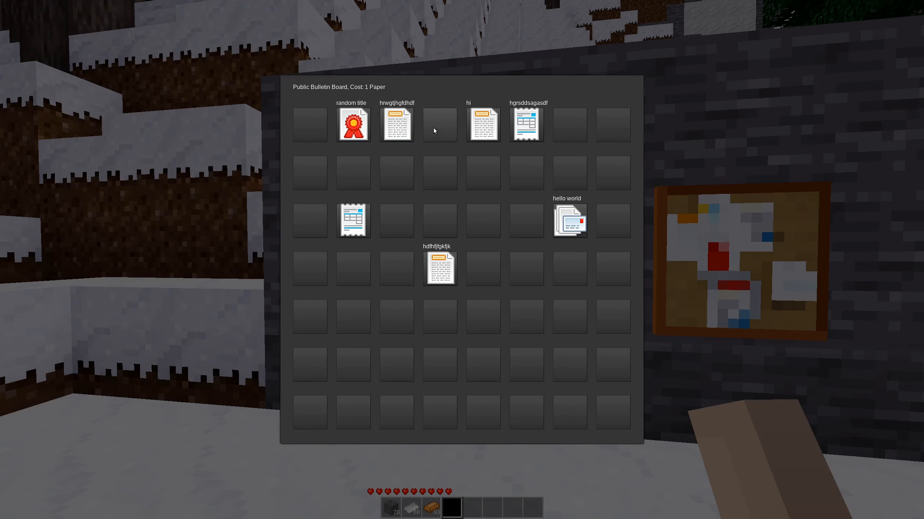
mouse_move(311, 223)
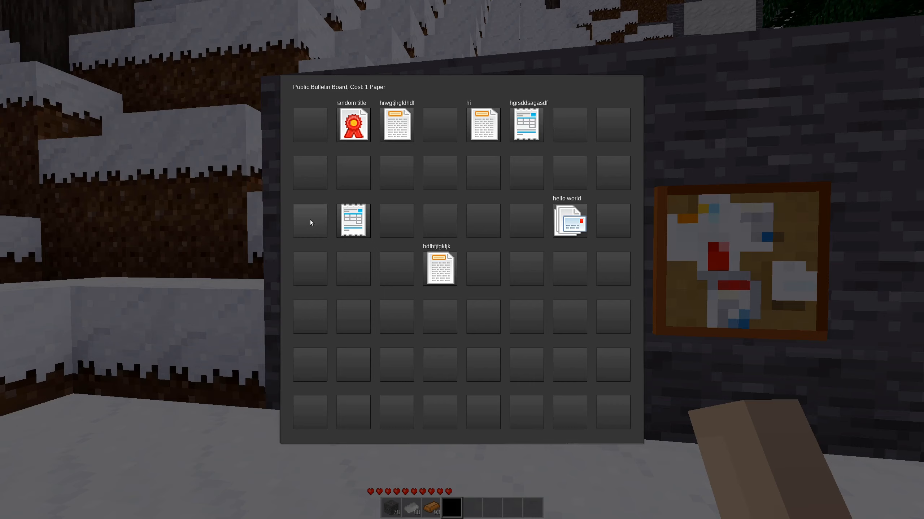
mouse_move(477, 208)
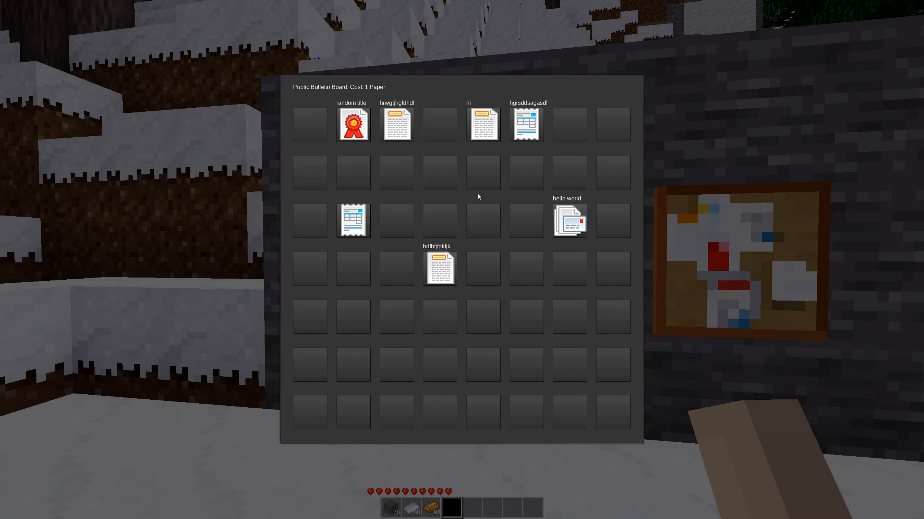
mouse_move(664, 98)
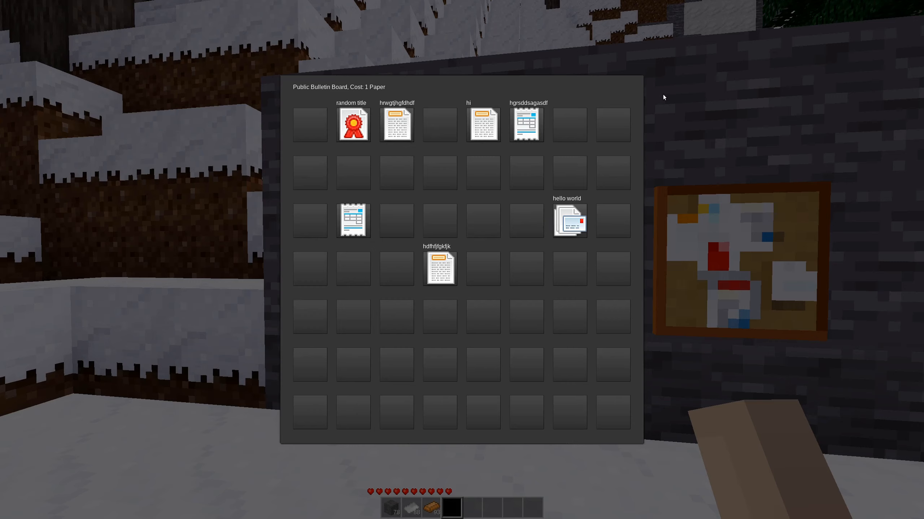
mouse_move(665, 106)
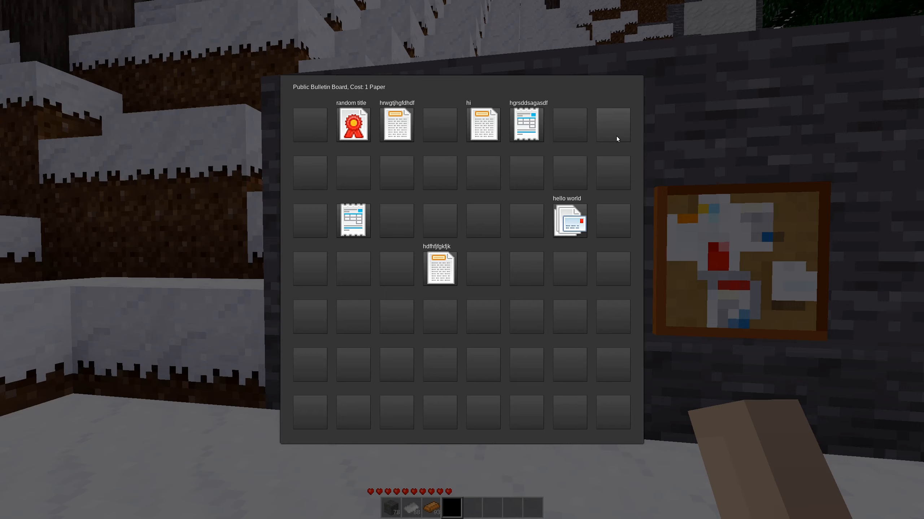
mouse_move(612, 125)
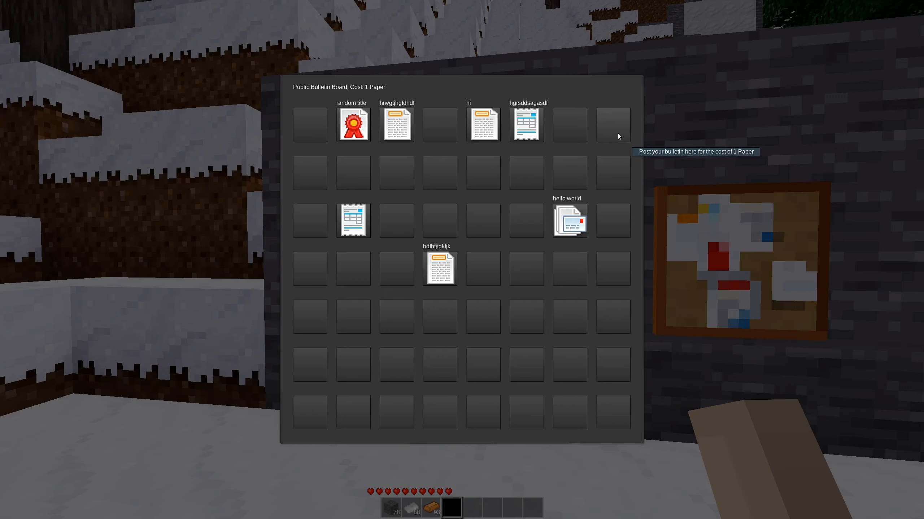
mouse_move(612, 268)
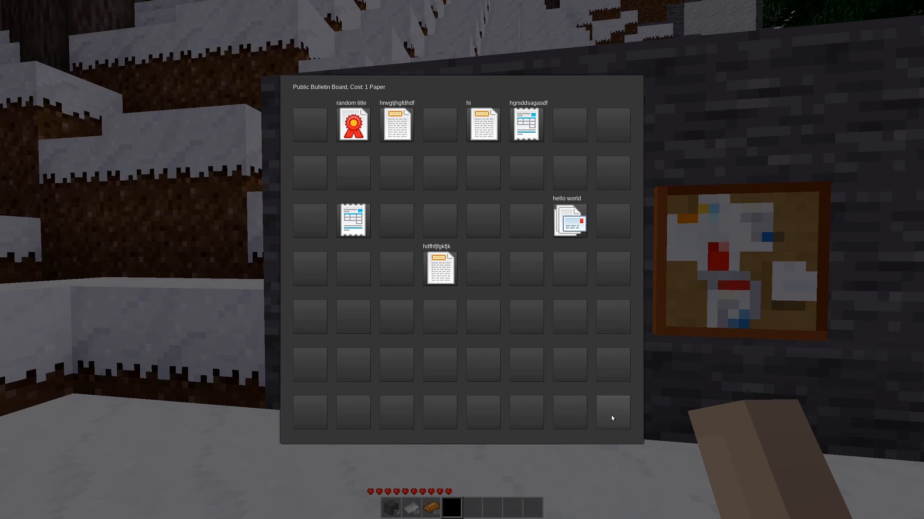
mouse_move(429, 183)
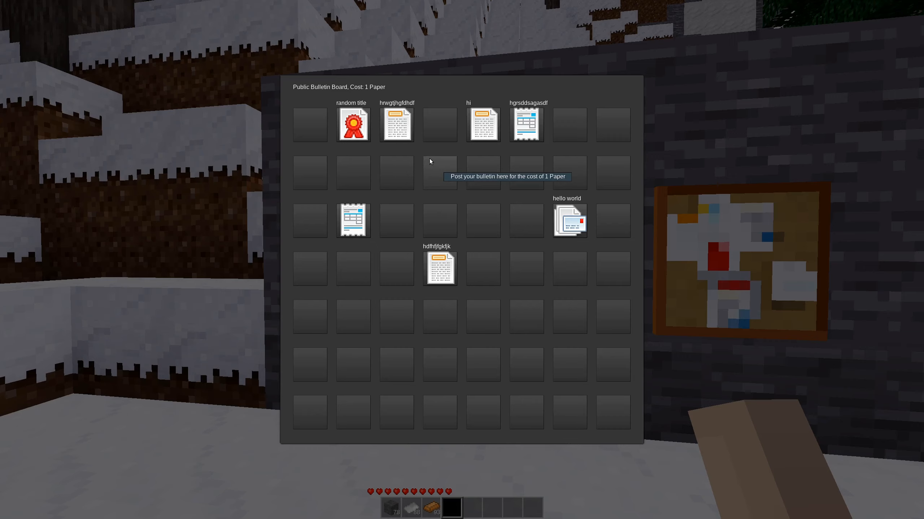
mouse_move(568, 412)
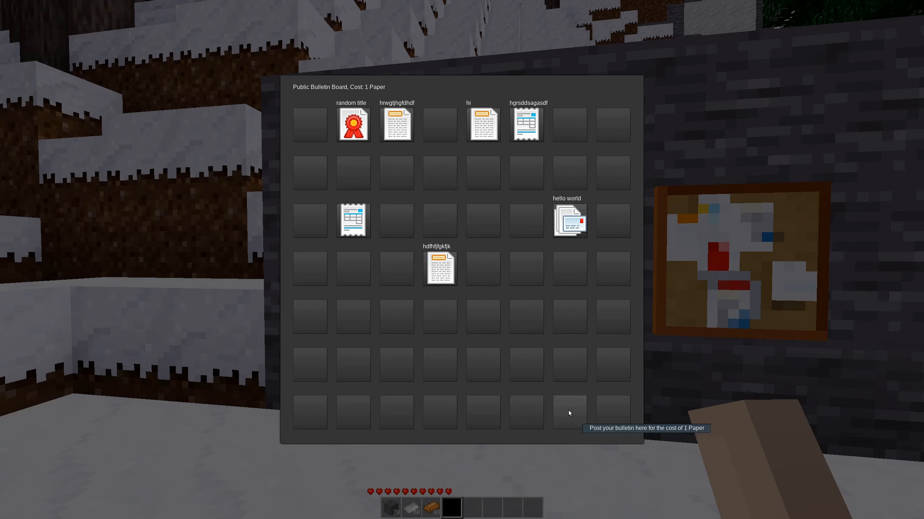
mouse_move(479, 252)
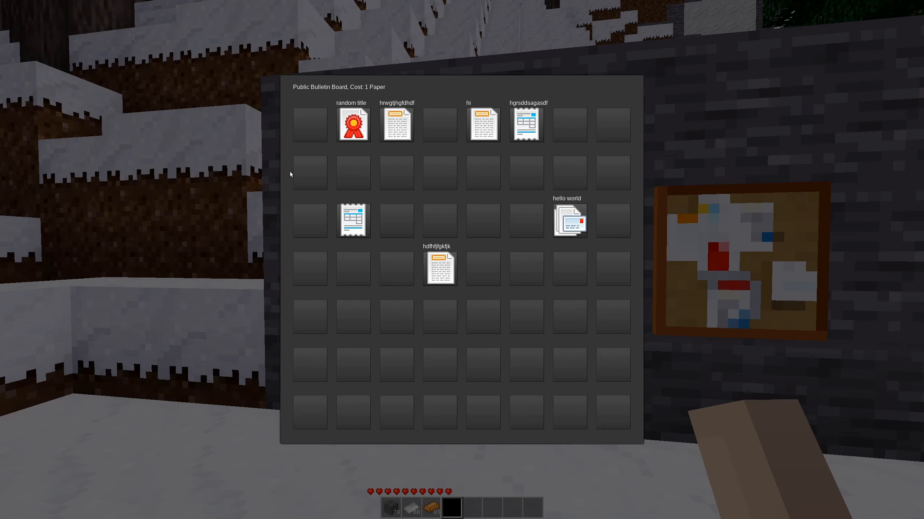
mouse_move(430, 191)
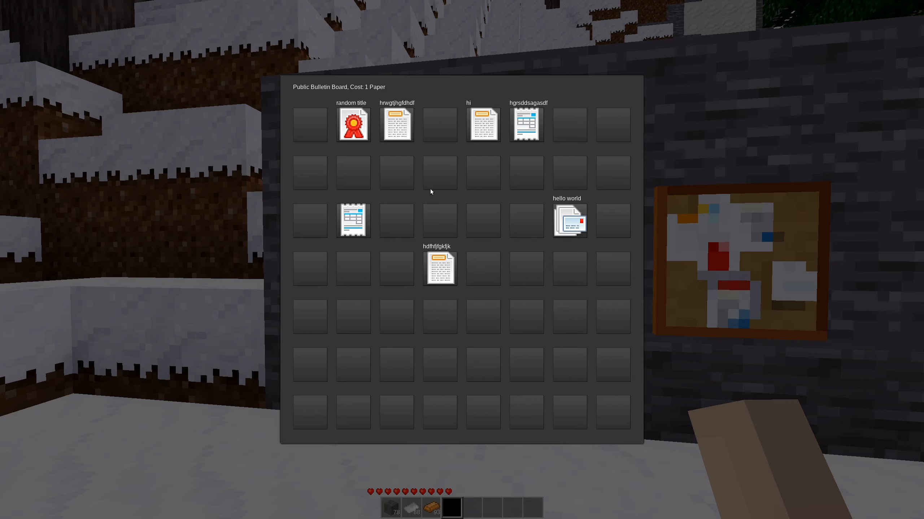
mouse_move(552, 229)
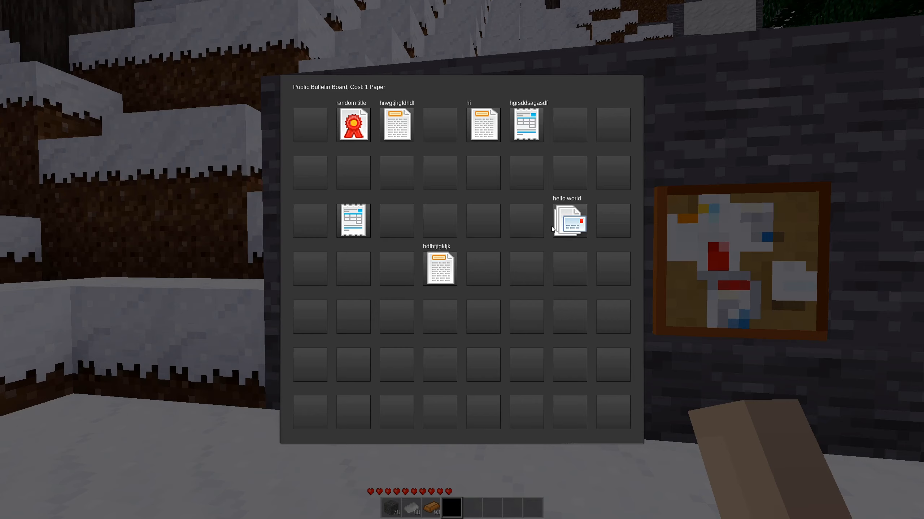
mouse_move(321, 101)
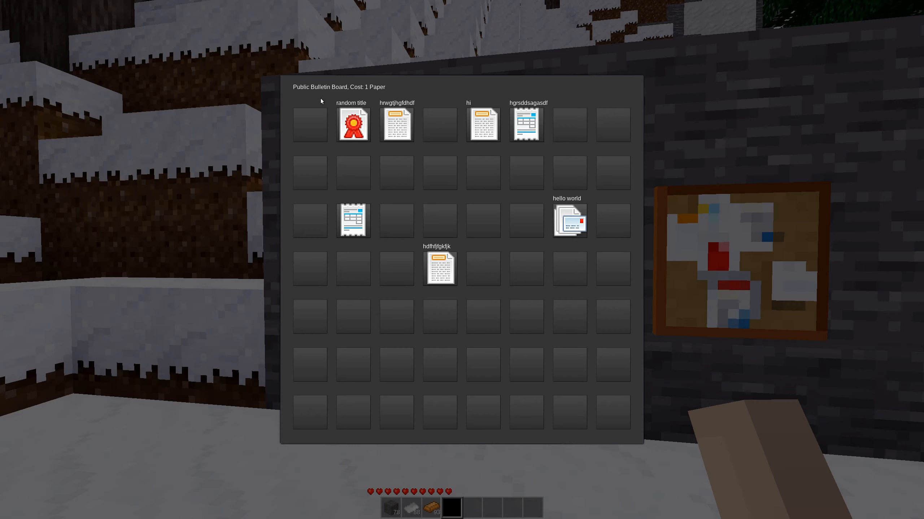
mouse_move(300, 143)
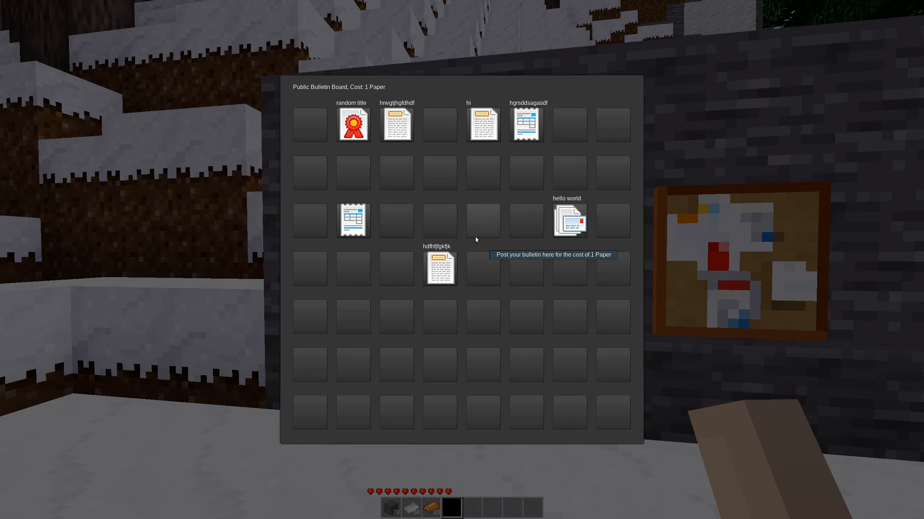
mouse_move(629, 429)
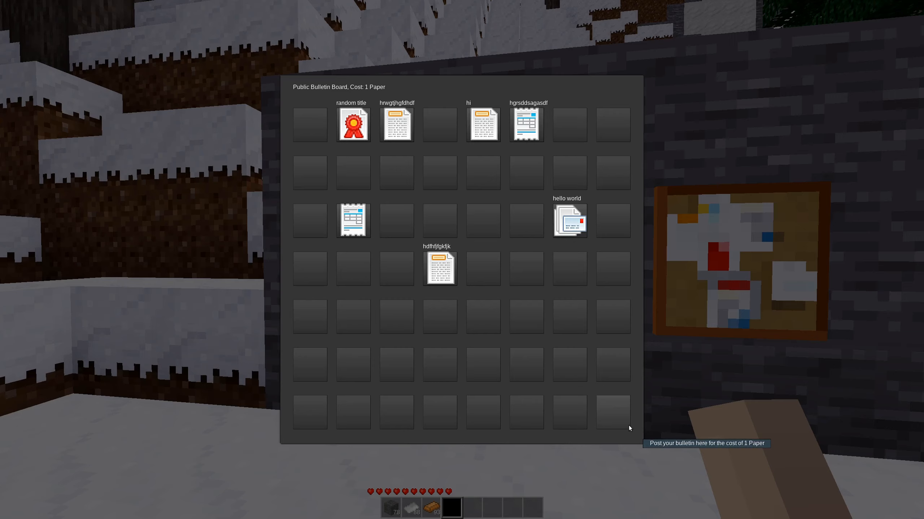
mouse_move(502, 138)
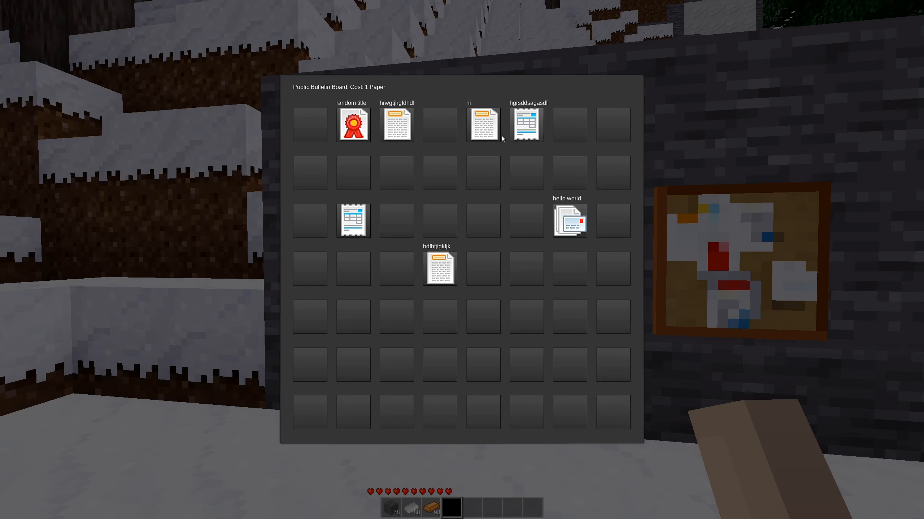
mouse_move(371, 246)
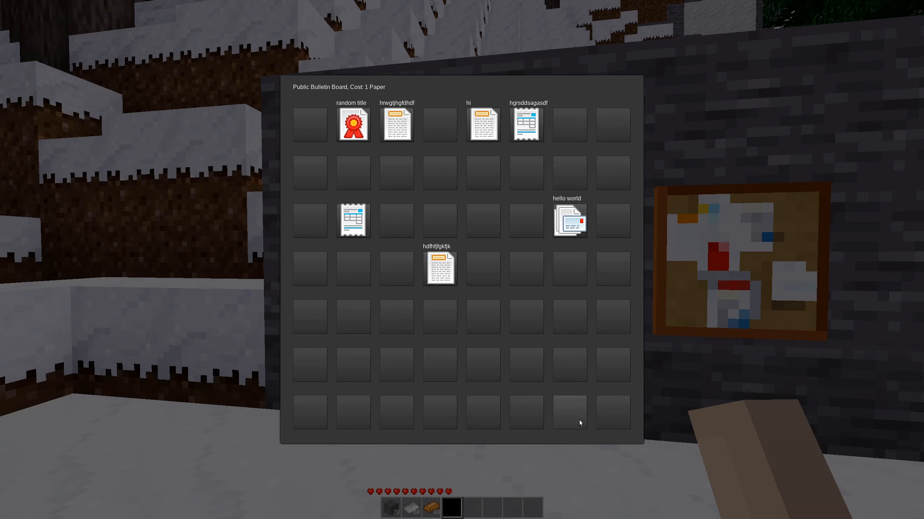
mouse_move(613, 412)
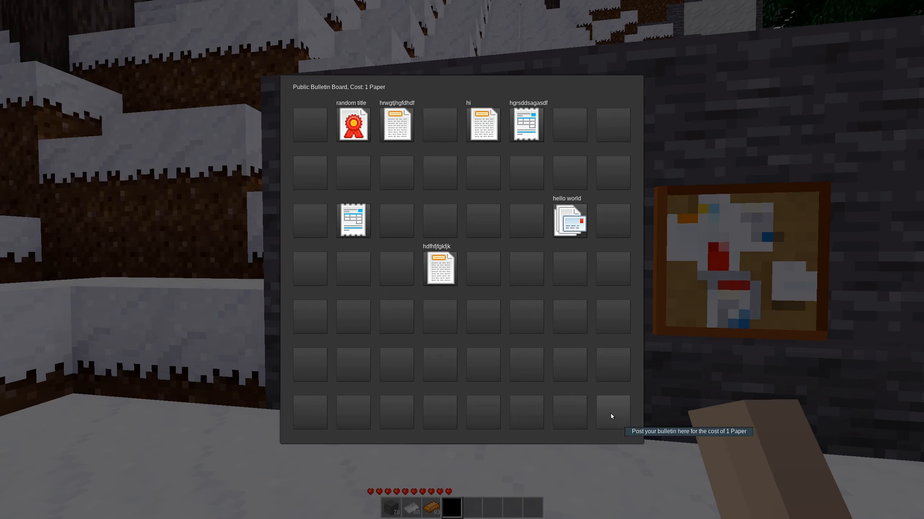
mouse_move(624, 435)
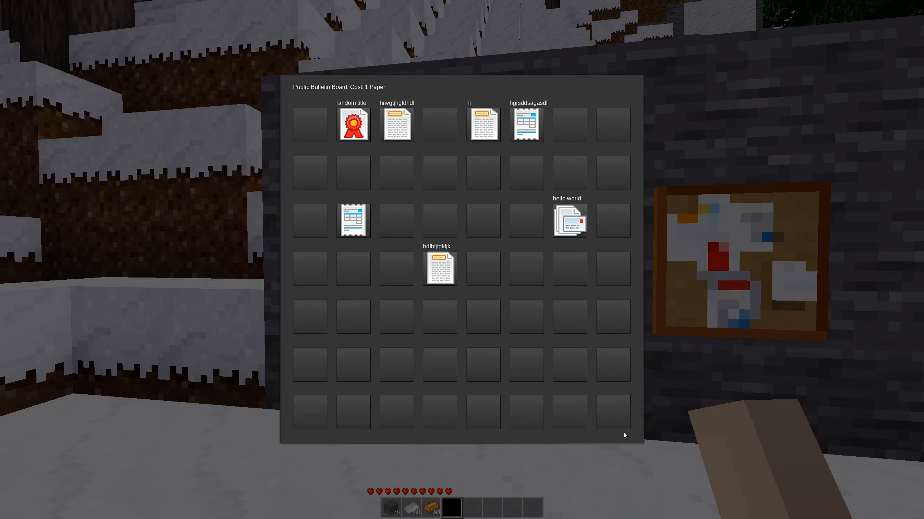
mouse_move(612, 411)
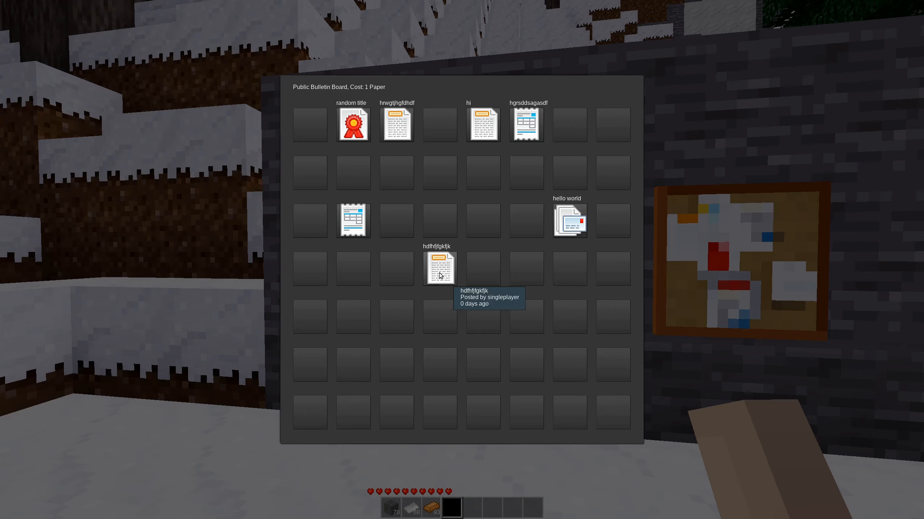
mouse_move(346, 184)
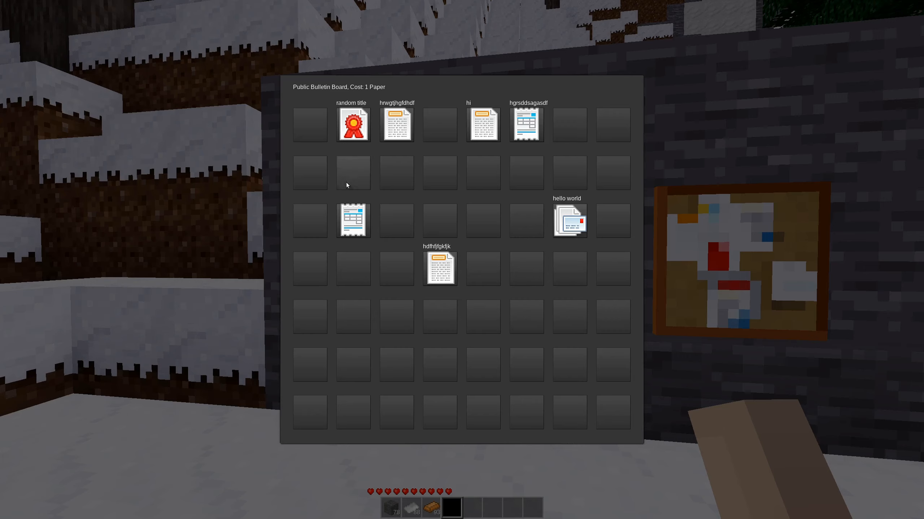
mouse_move(353, 220)
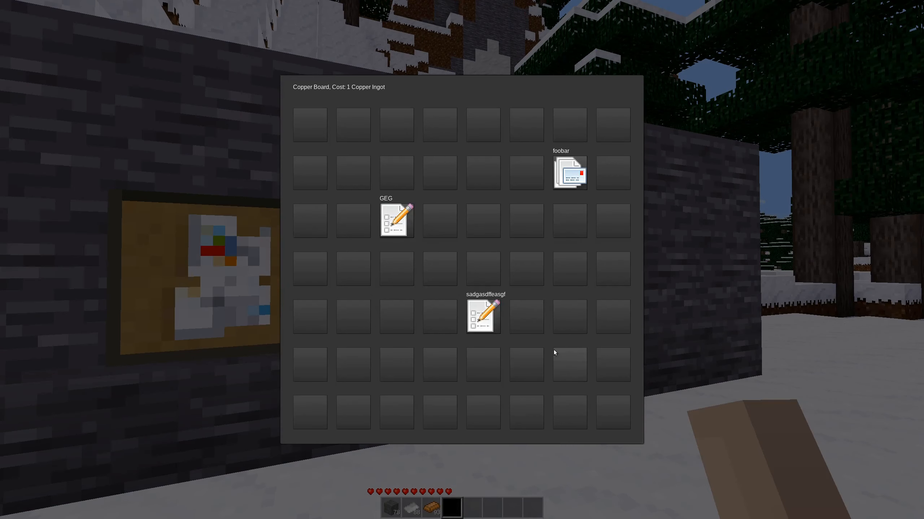
mouse_move(603, 411)
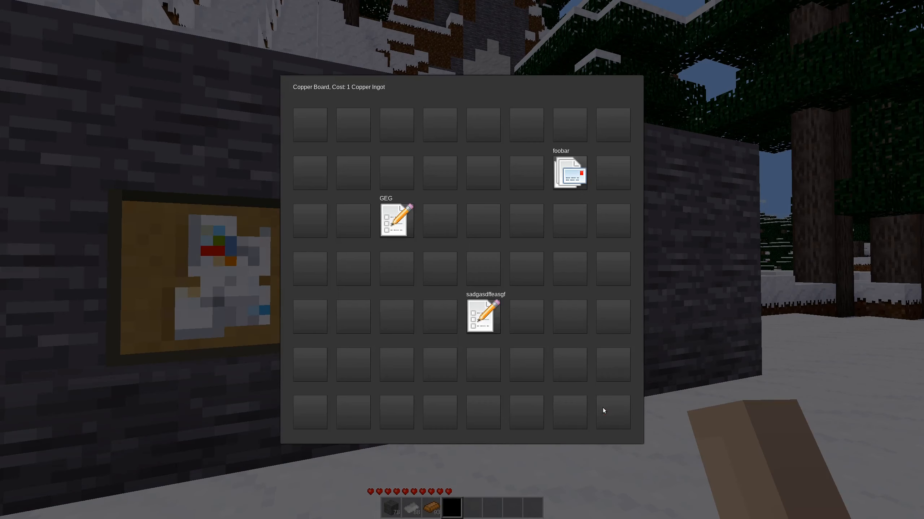
Step: Read the sadgasdfeasgf bulletin on the copper board and page on to the GEG bulletin
click(482, 316)
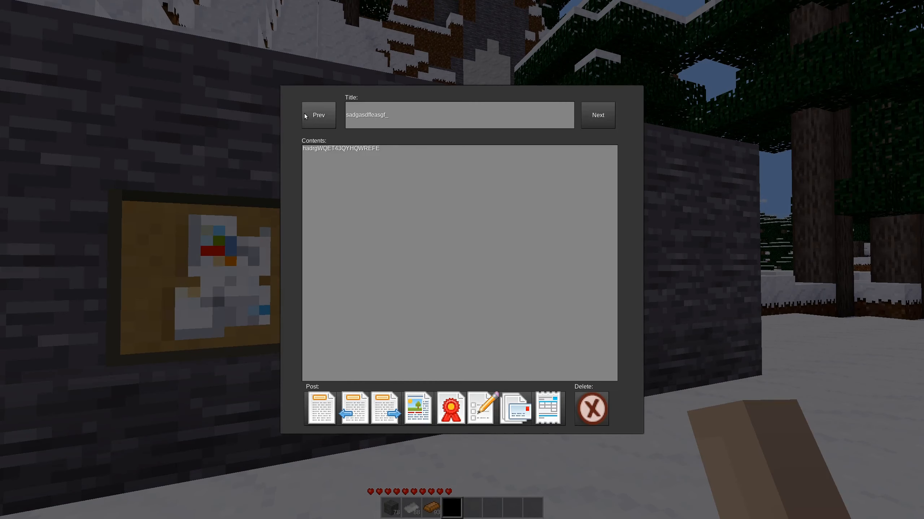
click(597, 114)
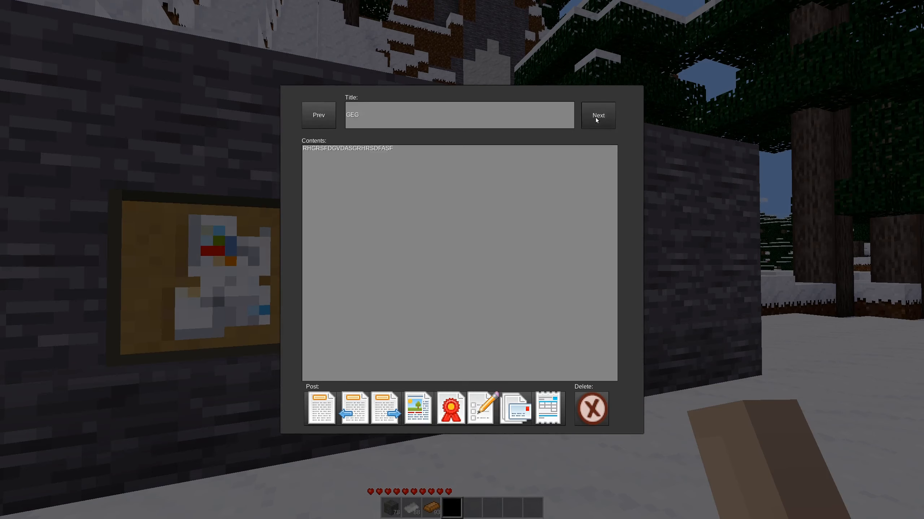